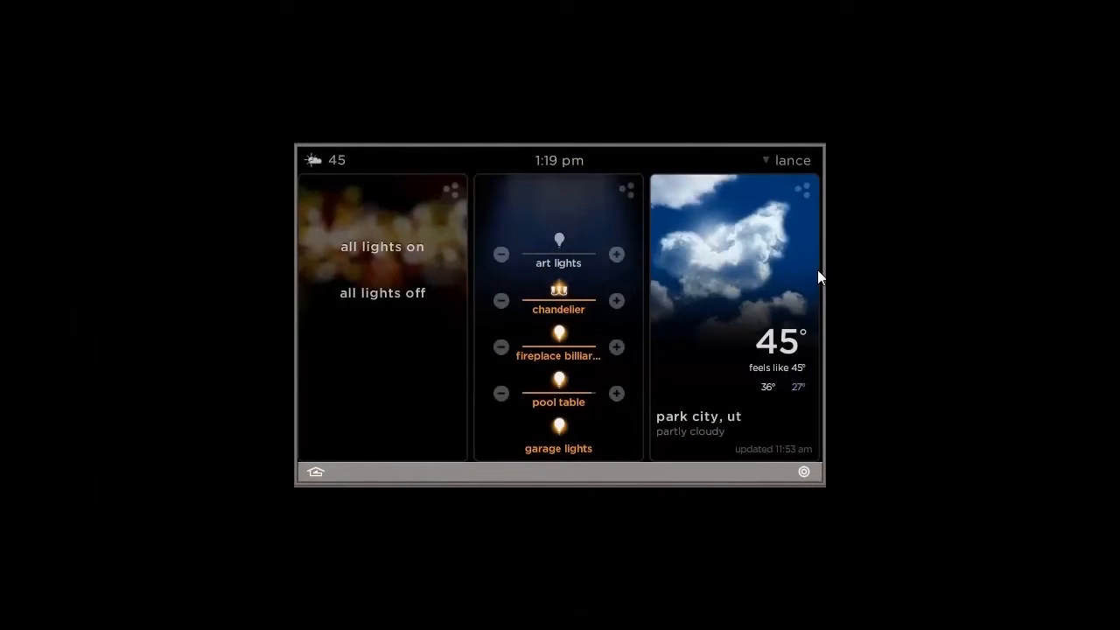
pyautogui.moveTo(763, 273)
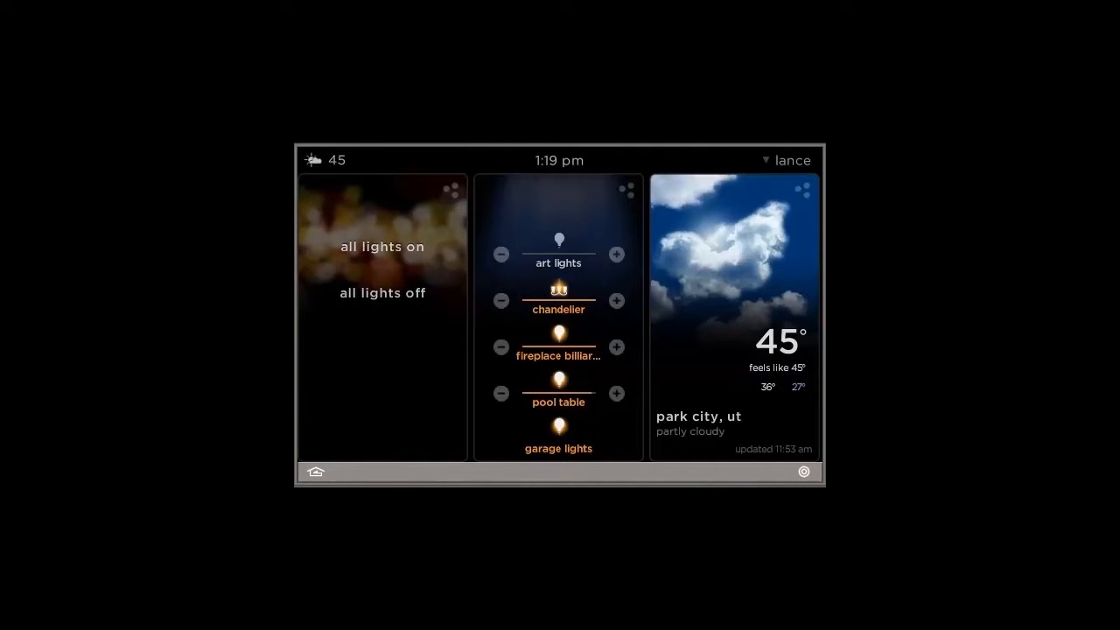
pyautogui.moveTo(798, 176)
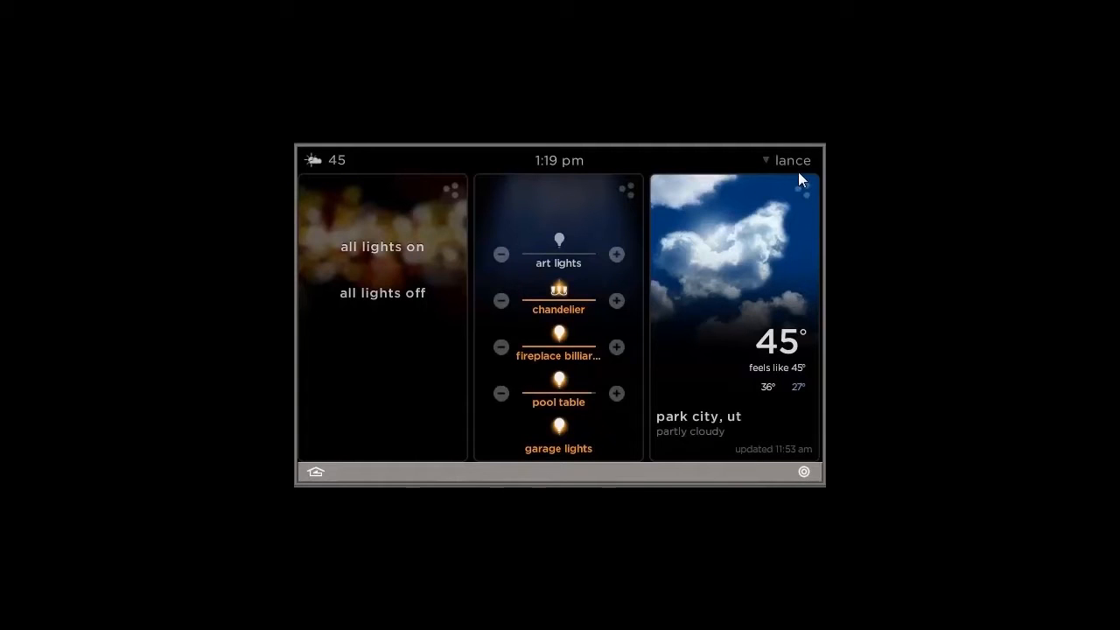
pyautogui.moveTo(738, 168)
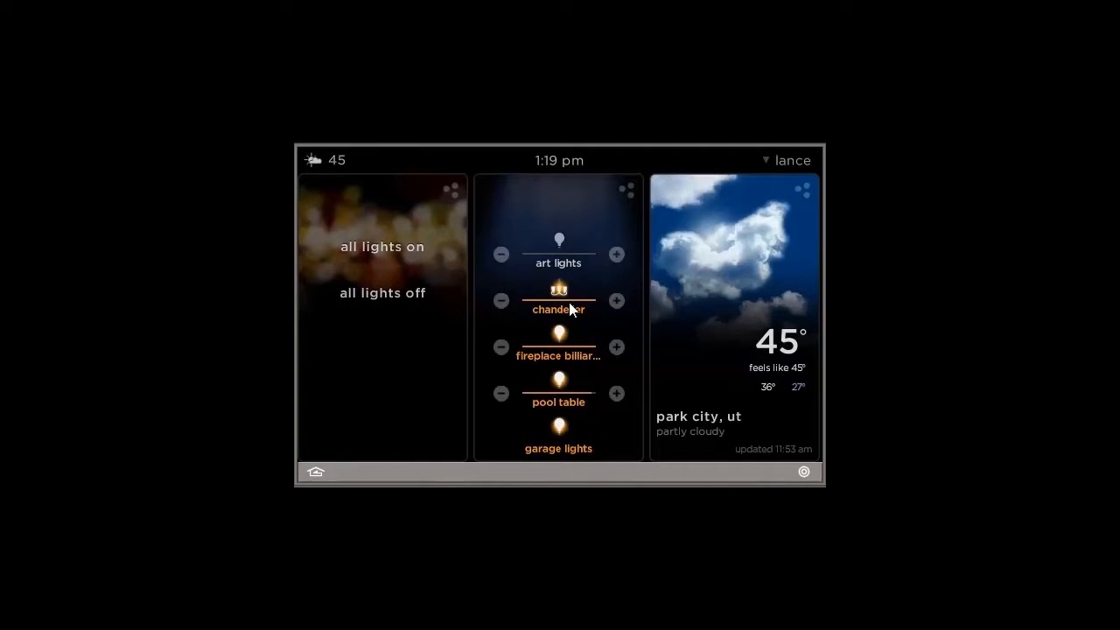
pyautogui.moveTo(576, 261)
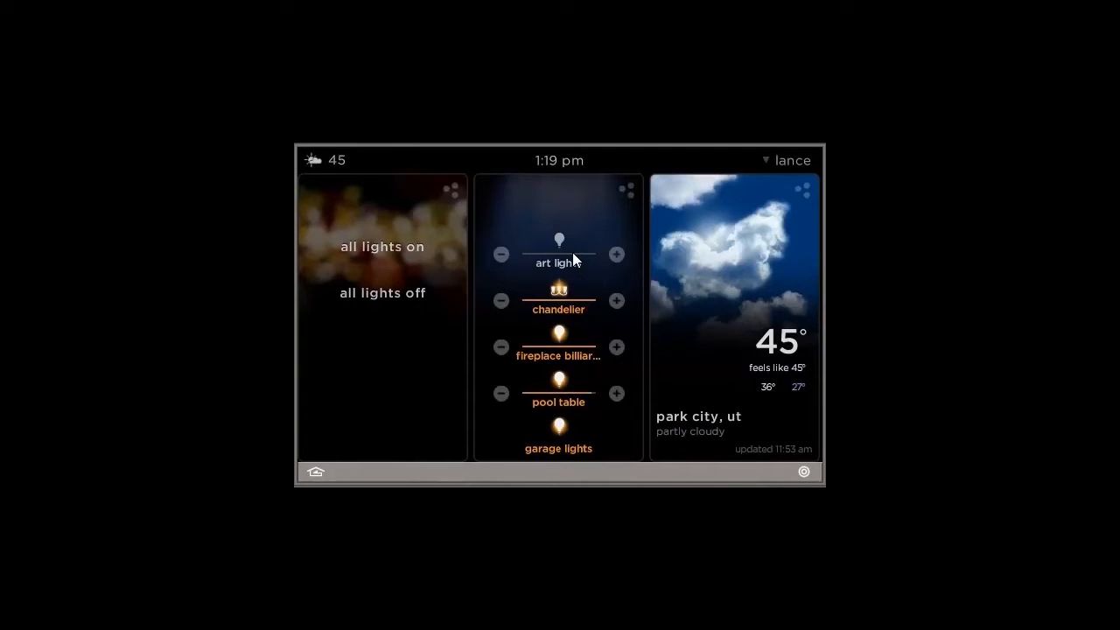
pyautogui.moveTo(567, 308)
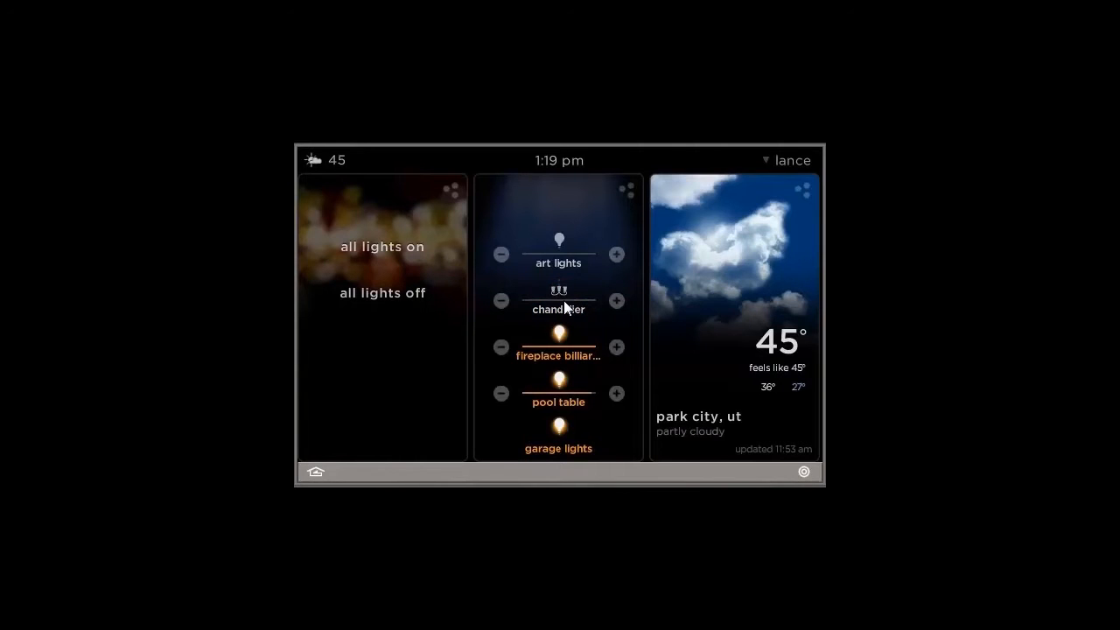
# Relight the chandelier and switch the garage lights off.
pyautogui.click(616, 301)
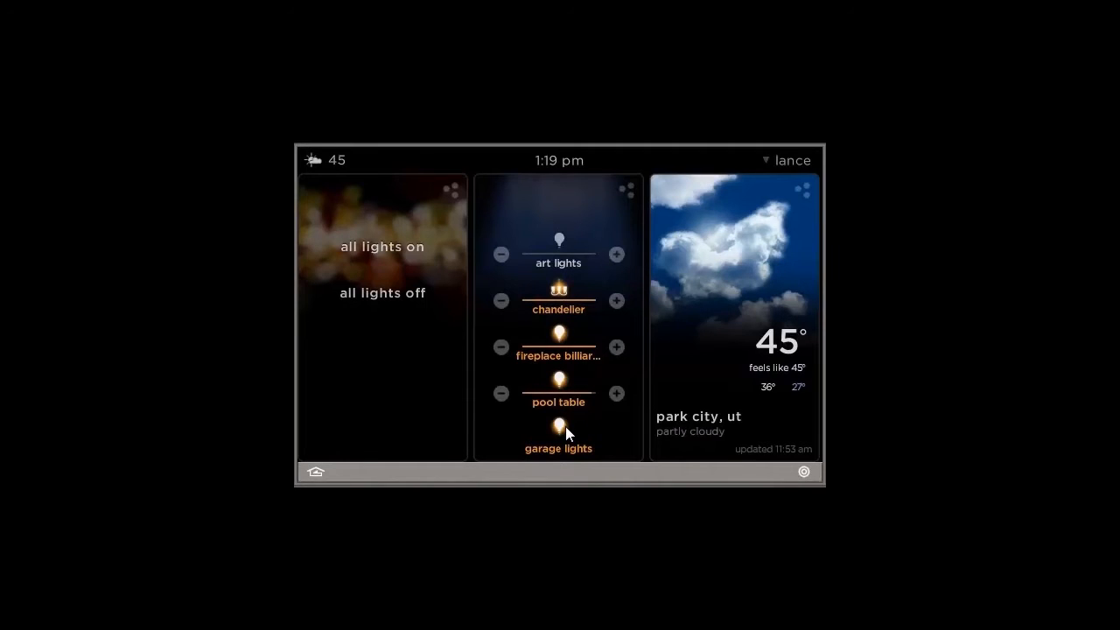
pyautogui.click(558, 429)
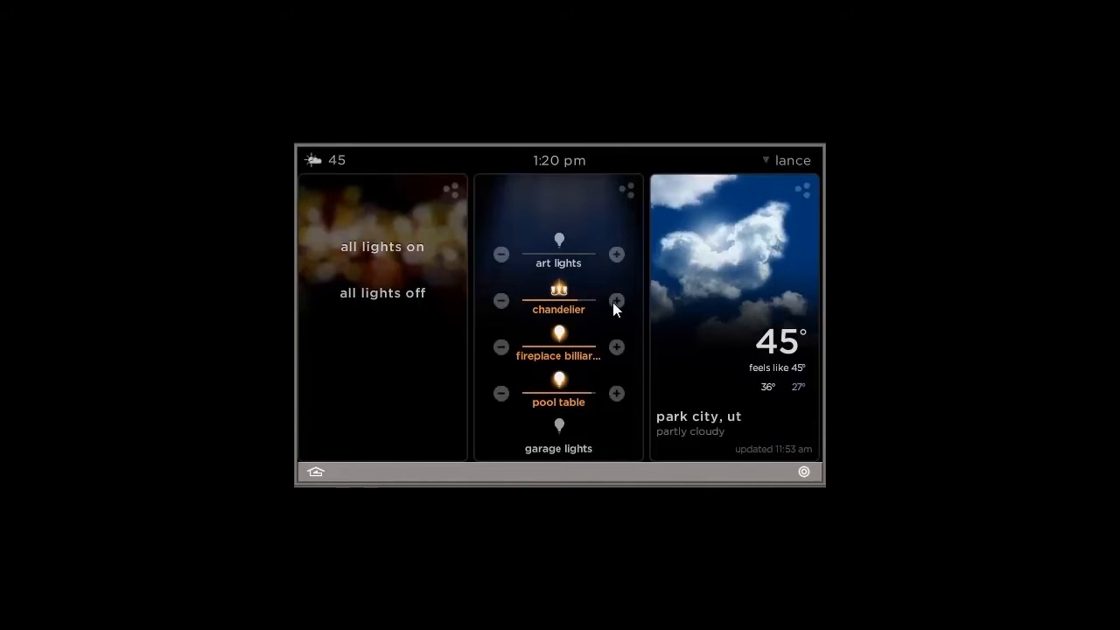
pyautogui.click(616, 301)
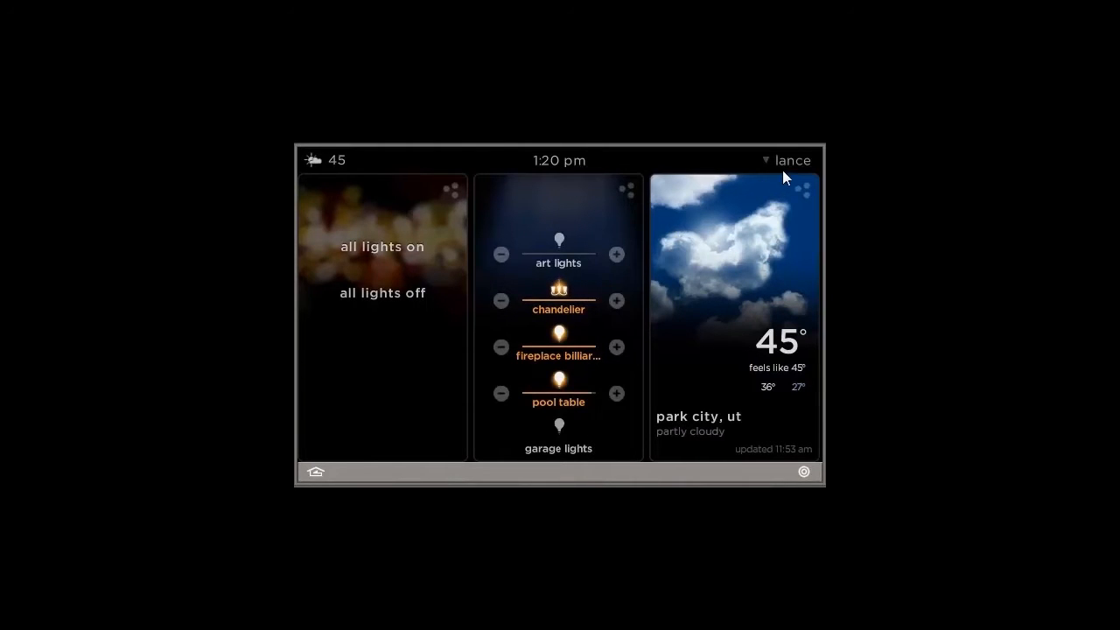
# Switch to the other user's home screen with weather shown first.
pyautogui.click(784, 161)
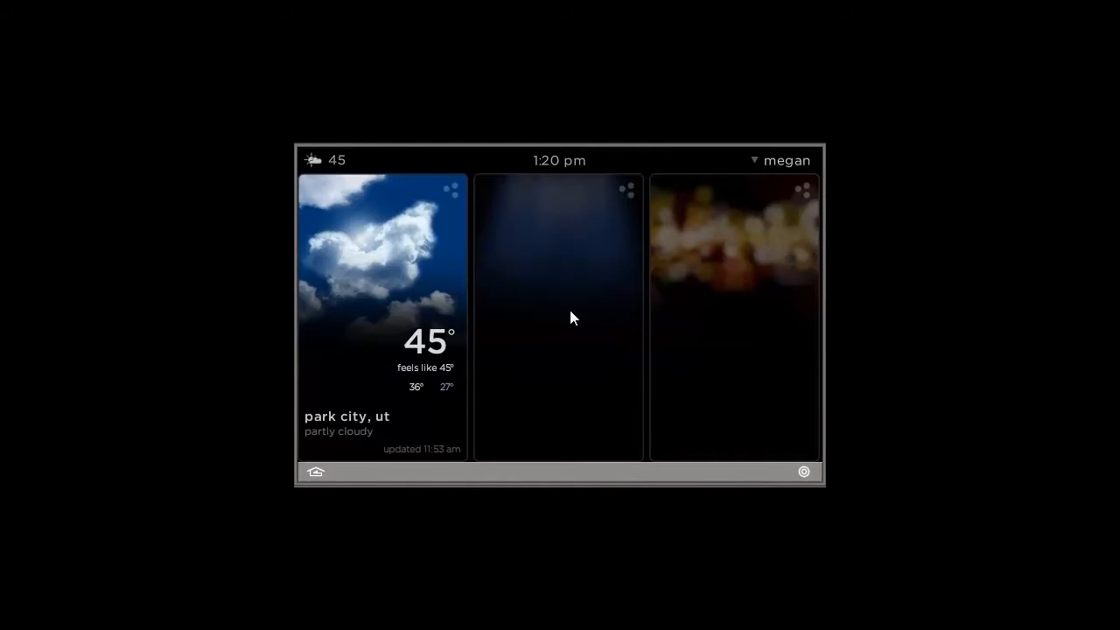
pyautogui.moveTo(594, 264)
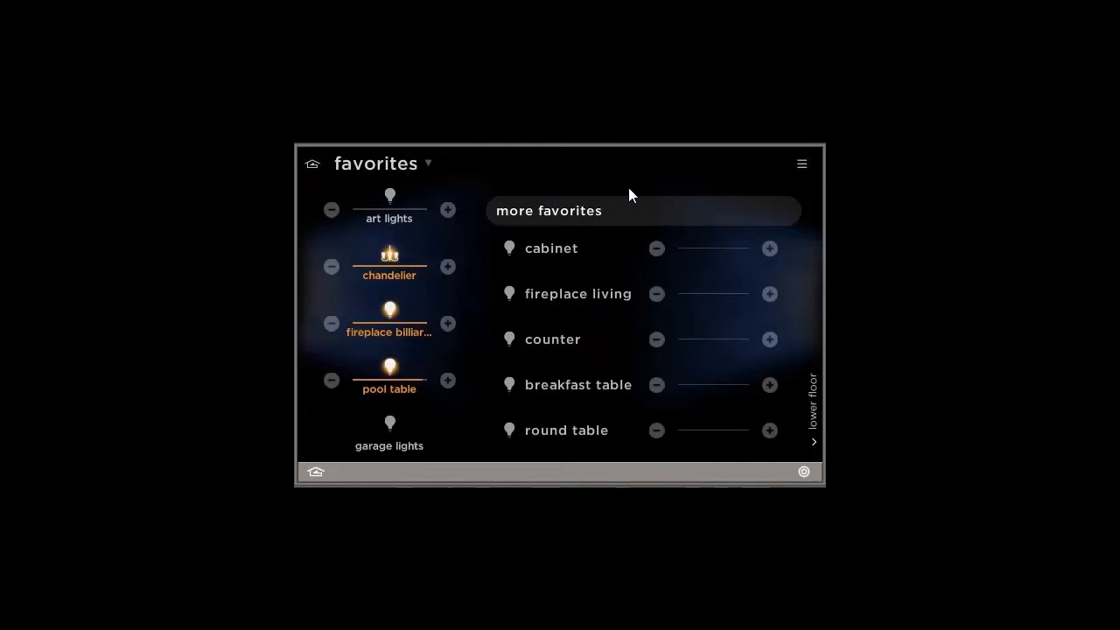
pyautogui.moveTo(462, 266)
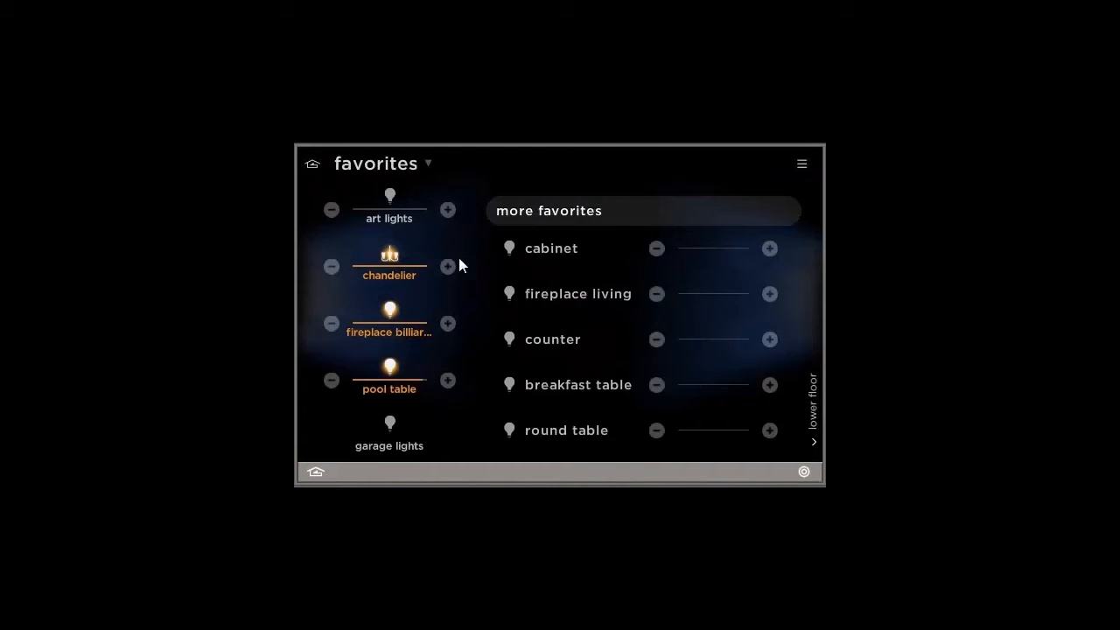
pyautogui.moveTo(455, 445)
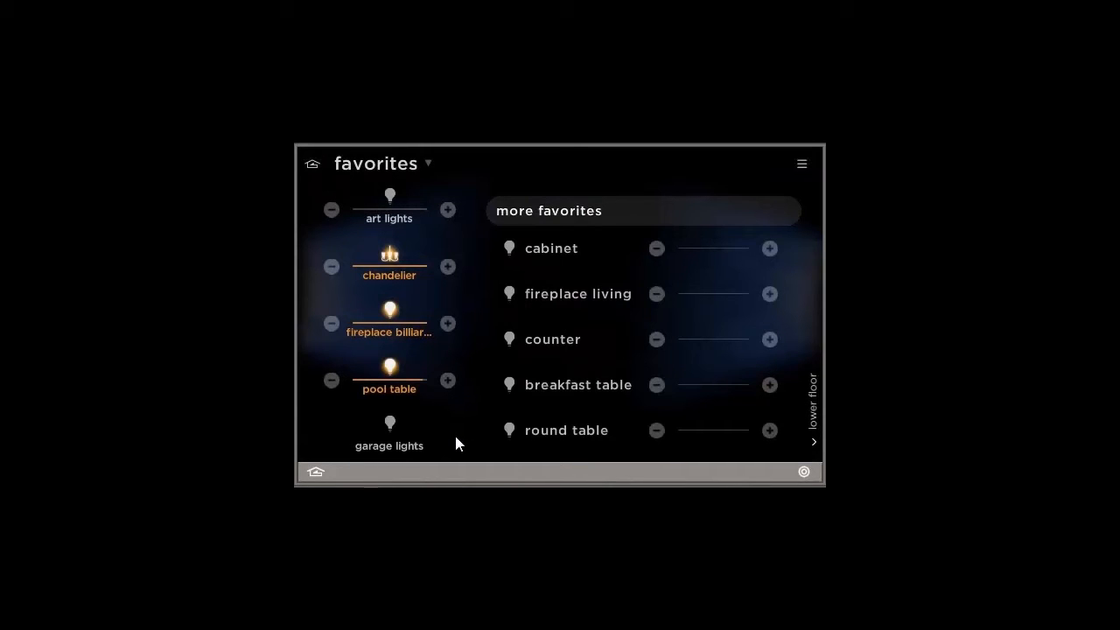
pyautogui.moveTo(609, 319)
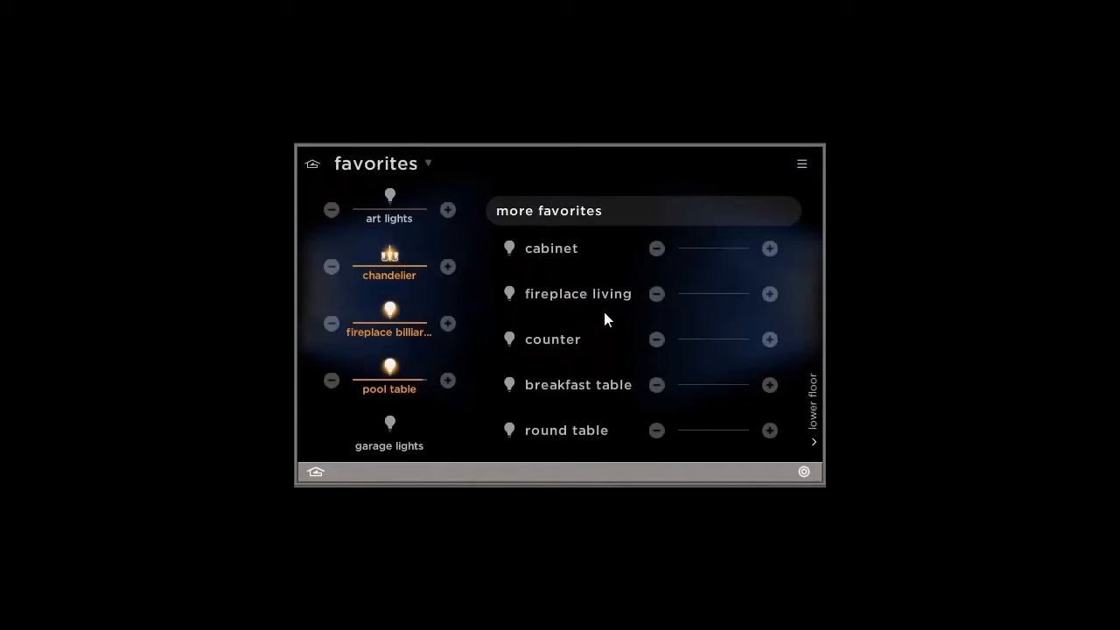
pyautogui.moveTo(625, 392)
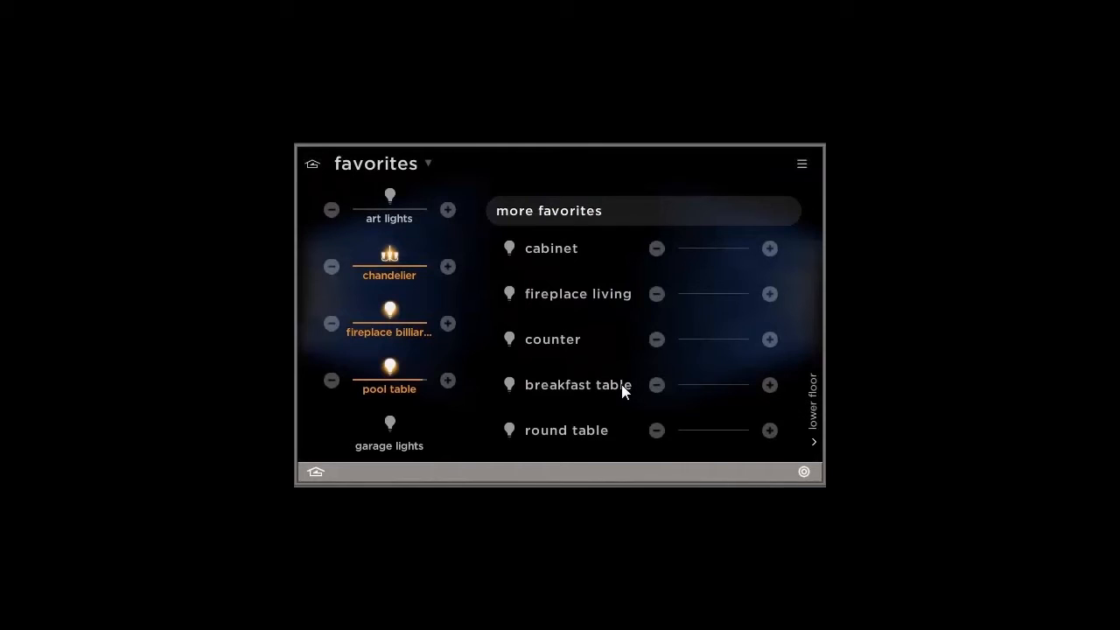
pyautogui.moveTo(612, 411)
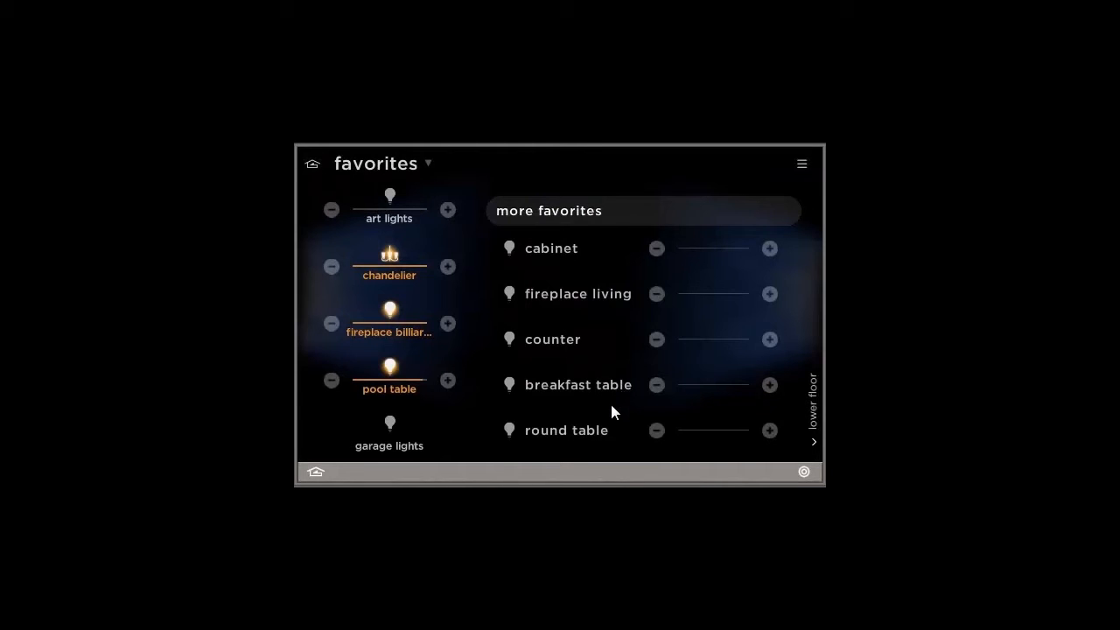
# Turn the fireplace living light on from the favorites view.
pyautogui.scroll(-3)
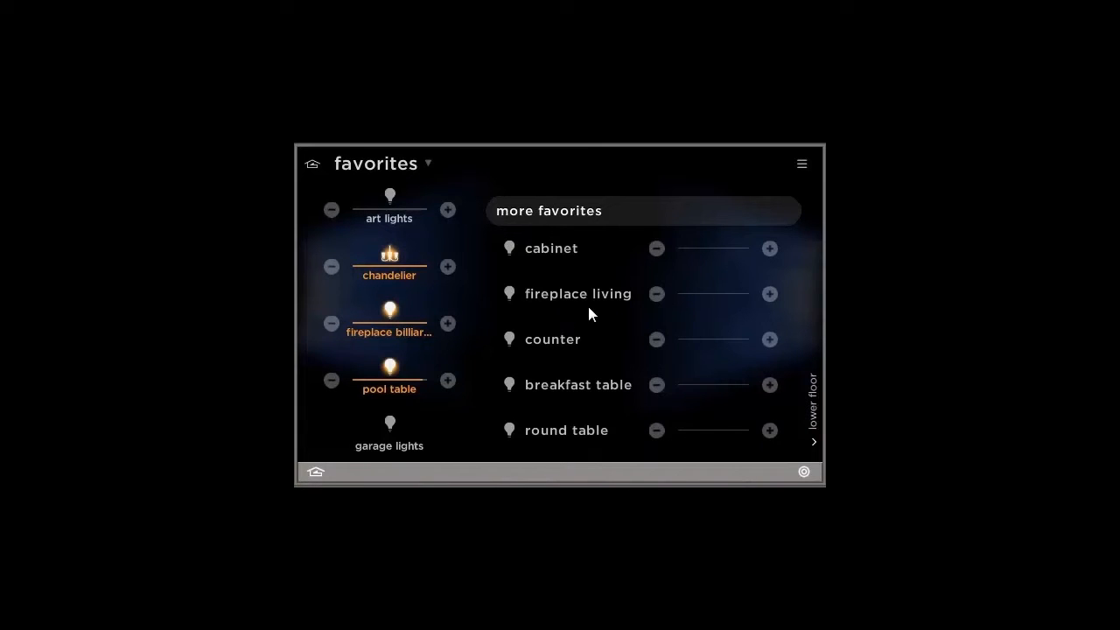
pyautogui.click(771, 294)
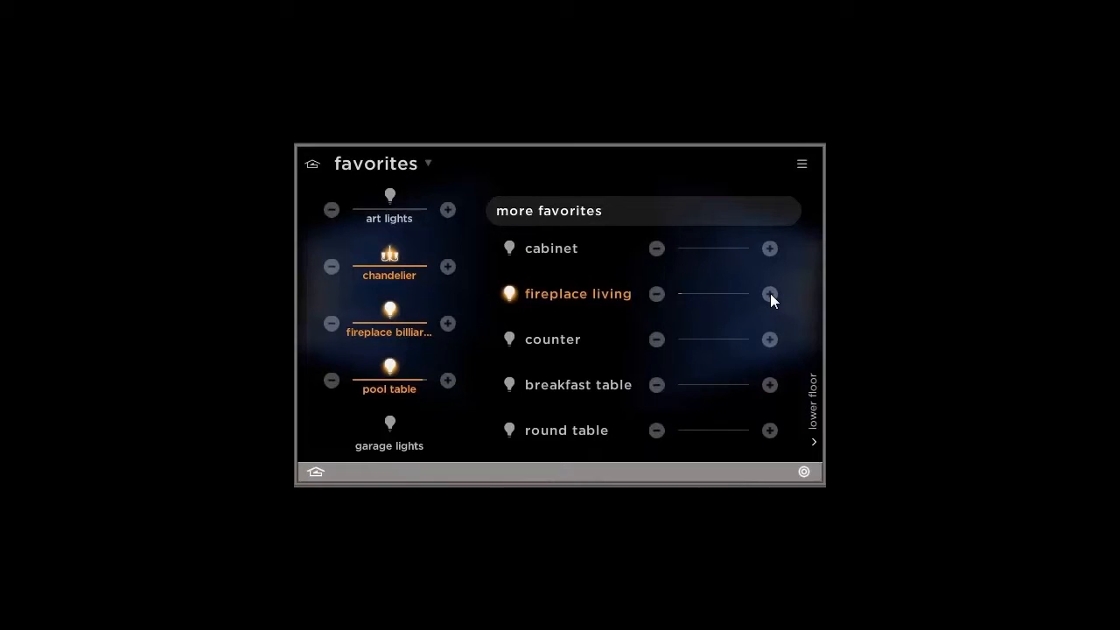
pyautogui.moveTo(760, 301)
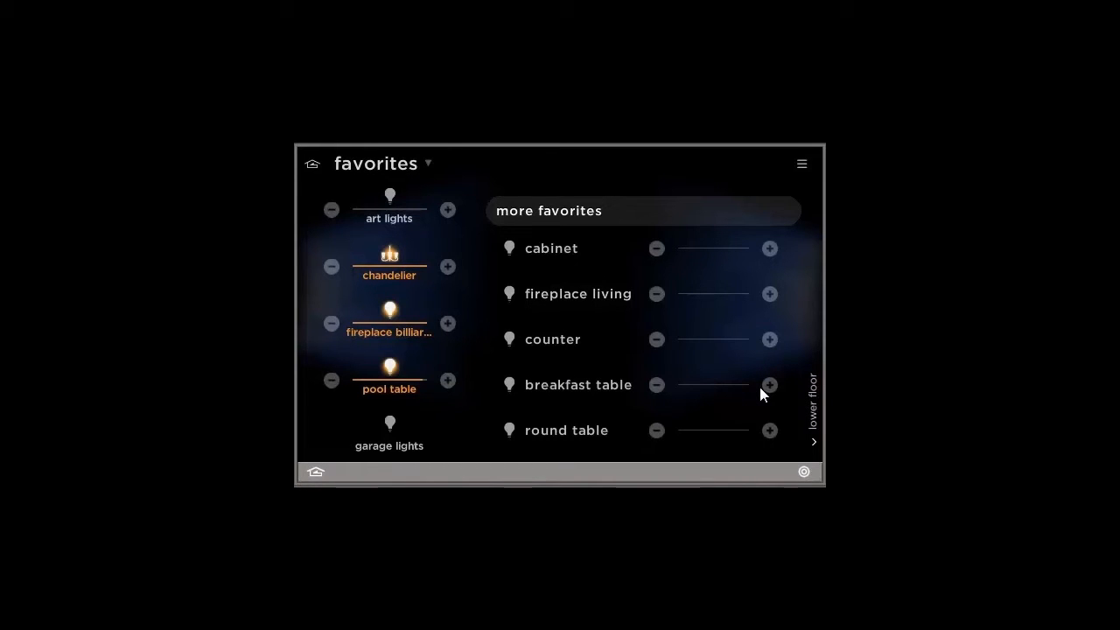
pyautogui.moveTo(564, 307)
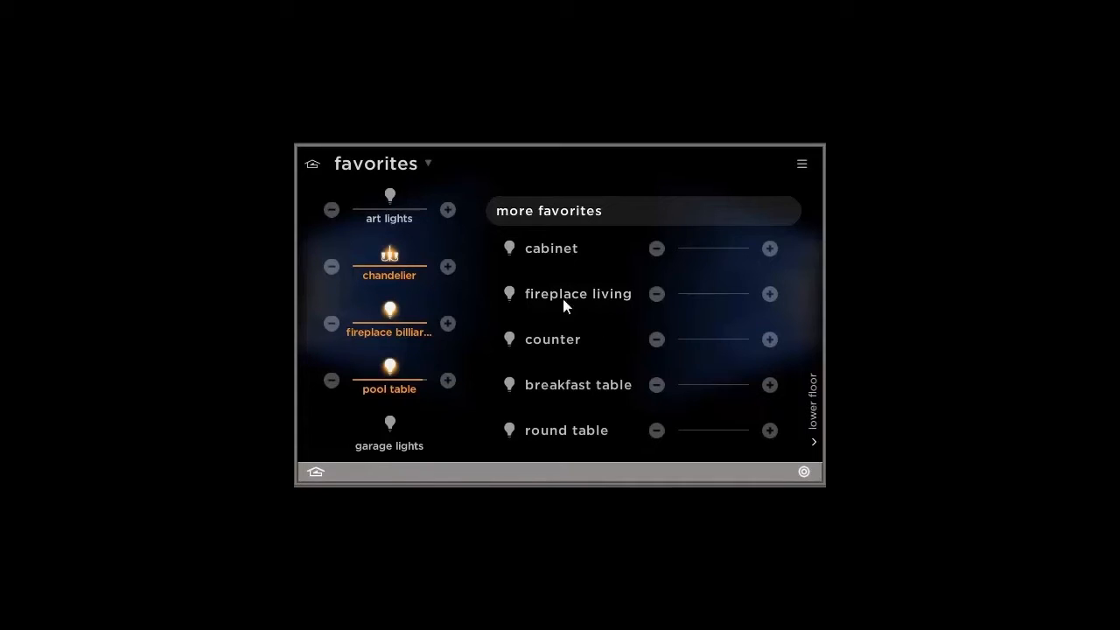
pyautogui.moveTo(406, 168)
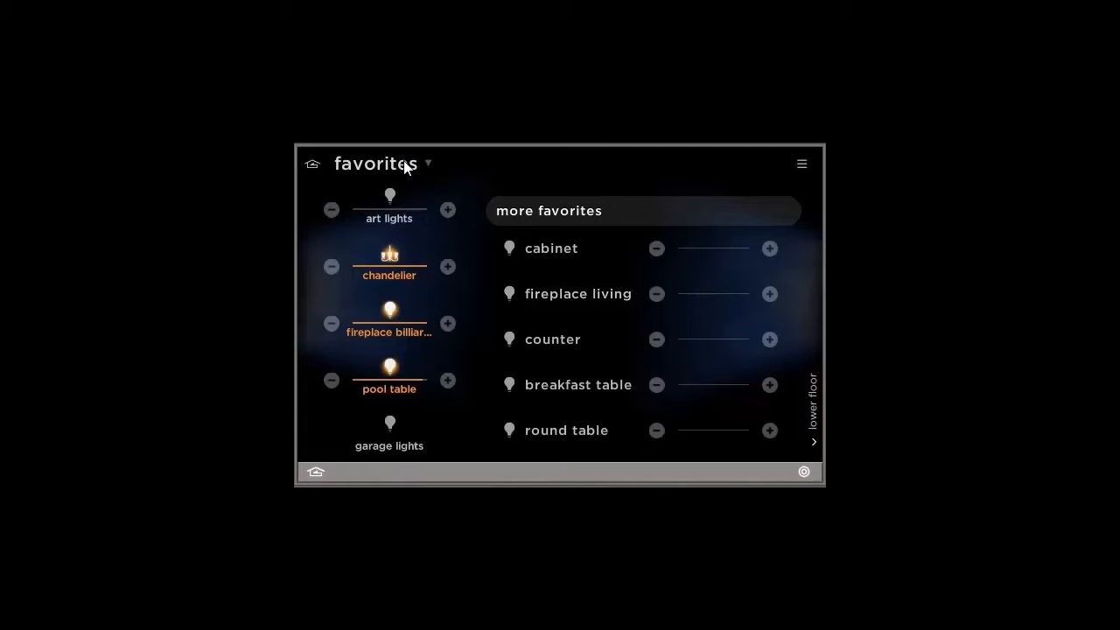
# Bring up the lighting areas menu listing favorites, floors and stairways.
pyautogui.click(376, 165)
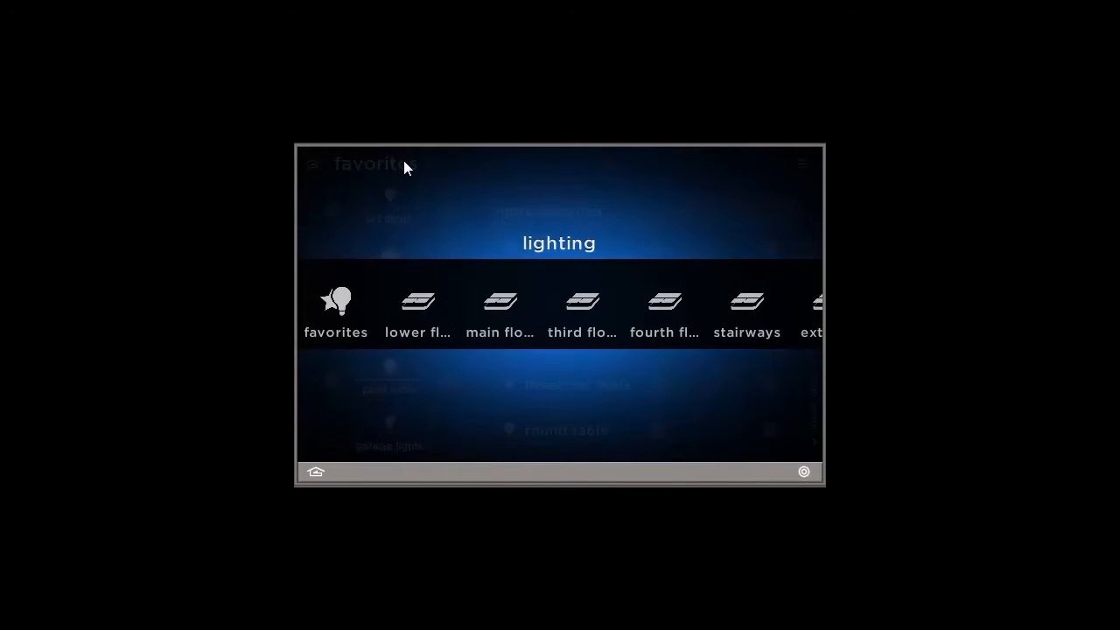
pyautogui.moveTo(718, 308)
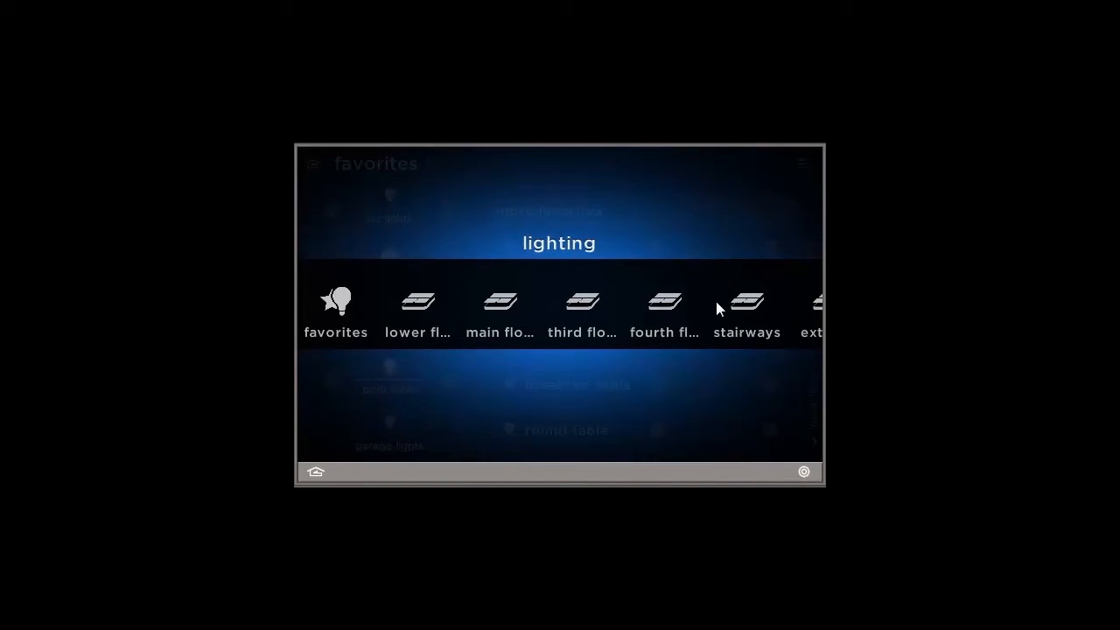
pyautogui.moveTo(711, 304)
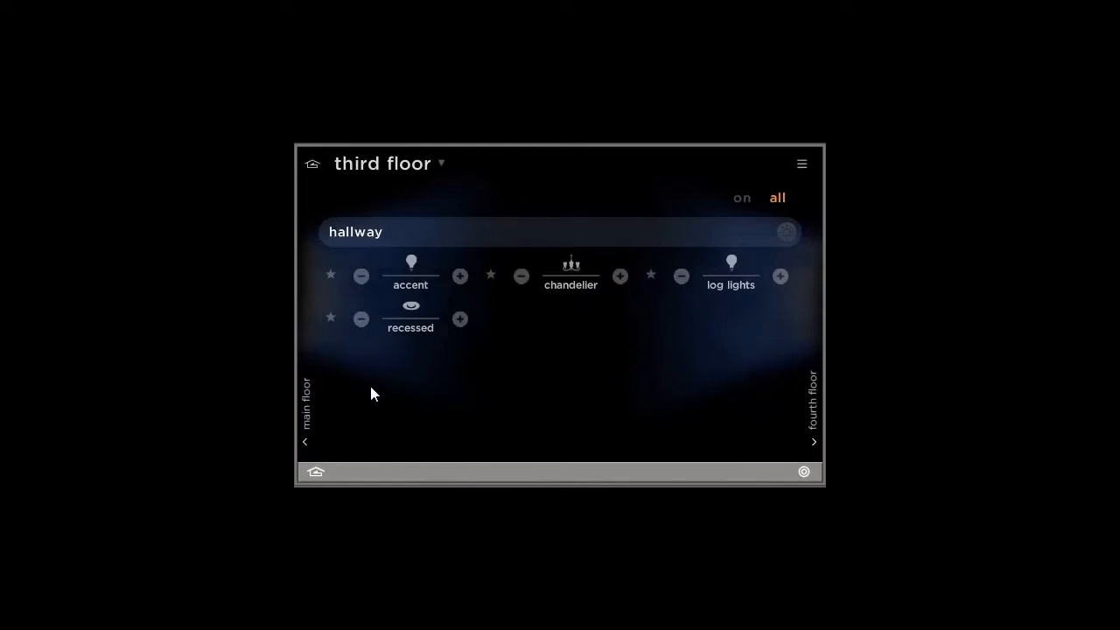
pyautogui.moveTo(308, 417)
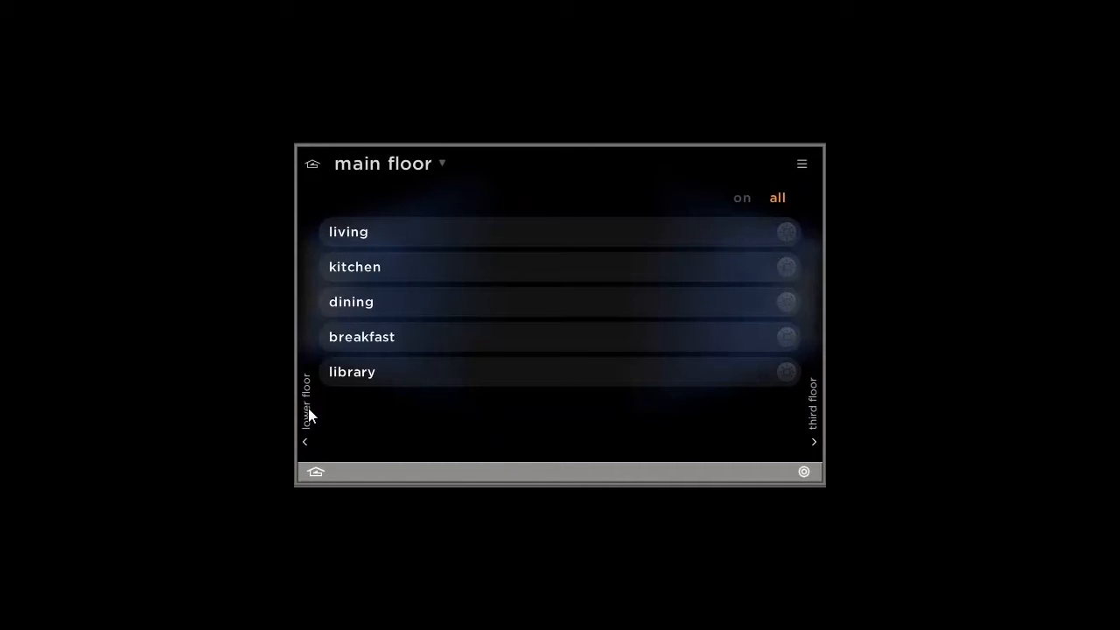
pyautogui.moveTo(581, 241)
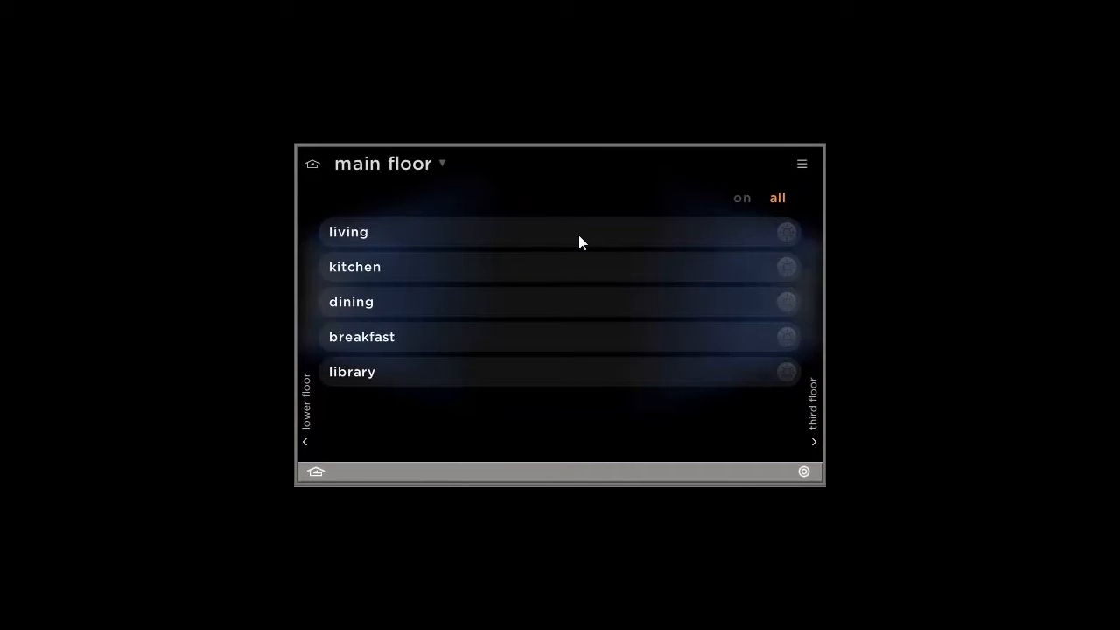
# Expand the living room and kitchen to reveal bar, counter, main and sink lights.
pyautogui.click(348, 231)
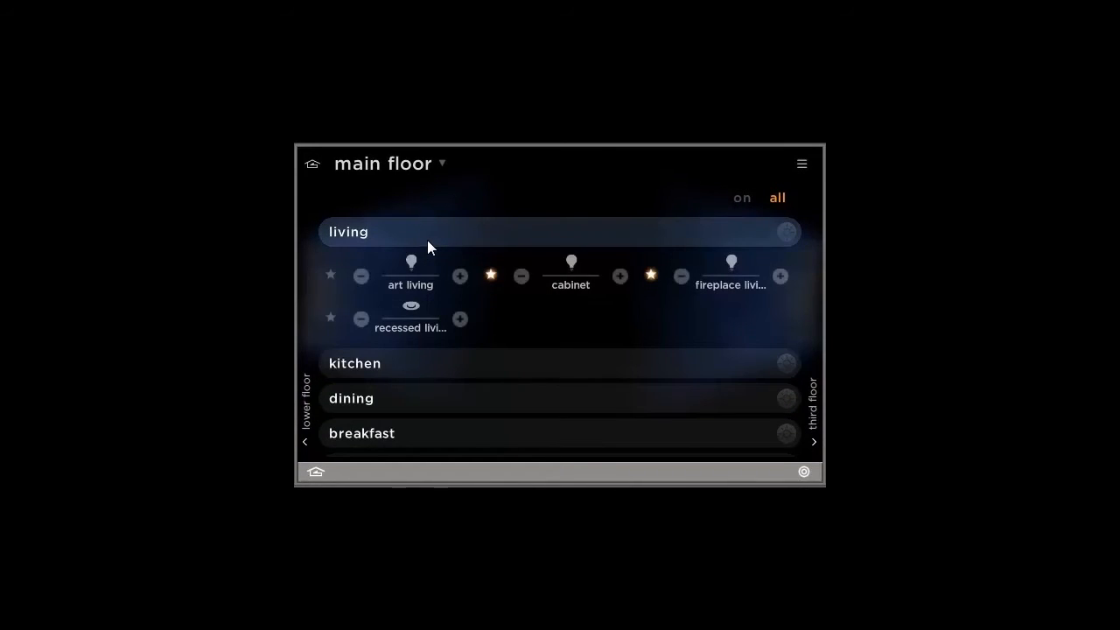
pyautogui.moveTo(471, 312)
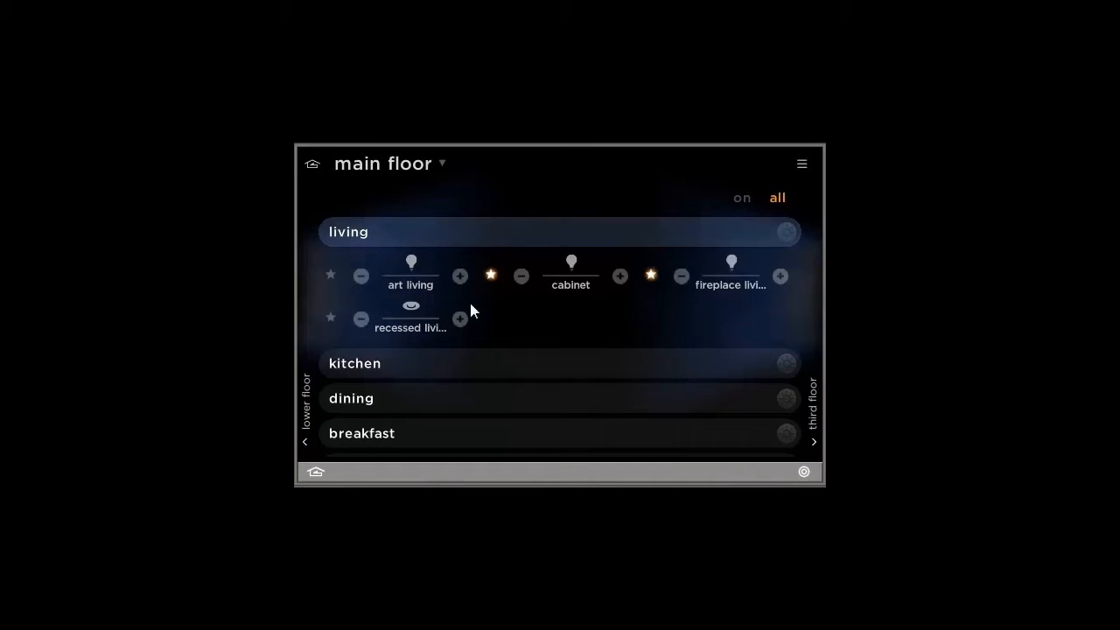
pyautogui.moveTo(464, 372)
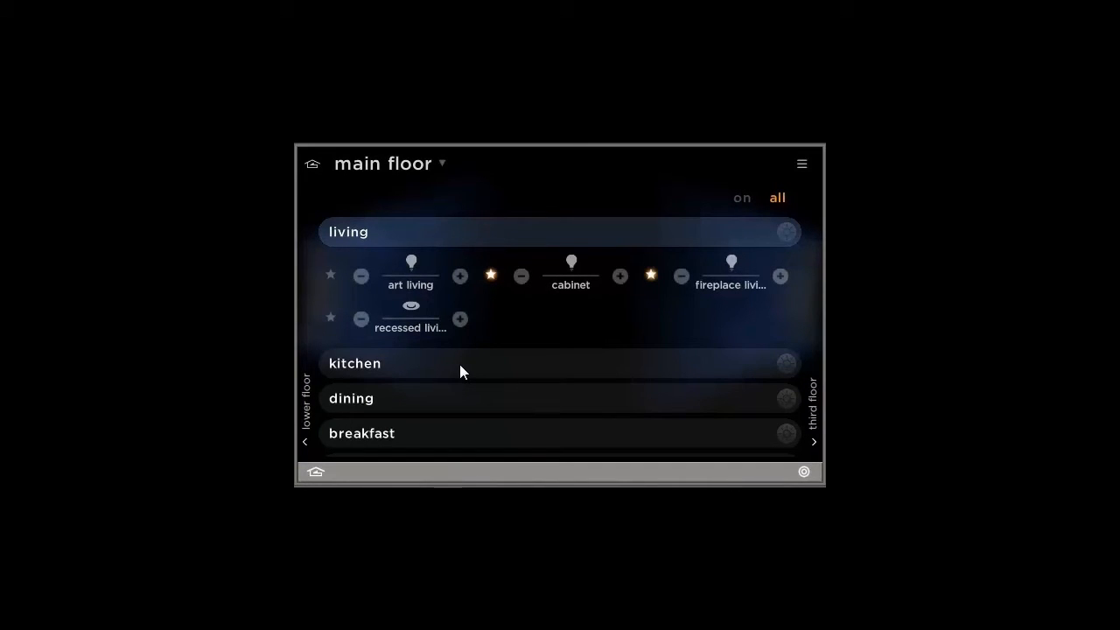
pyautogui.click(353, 363)
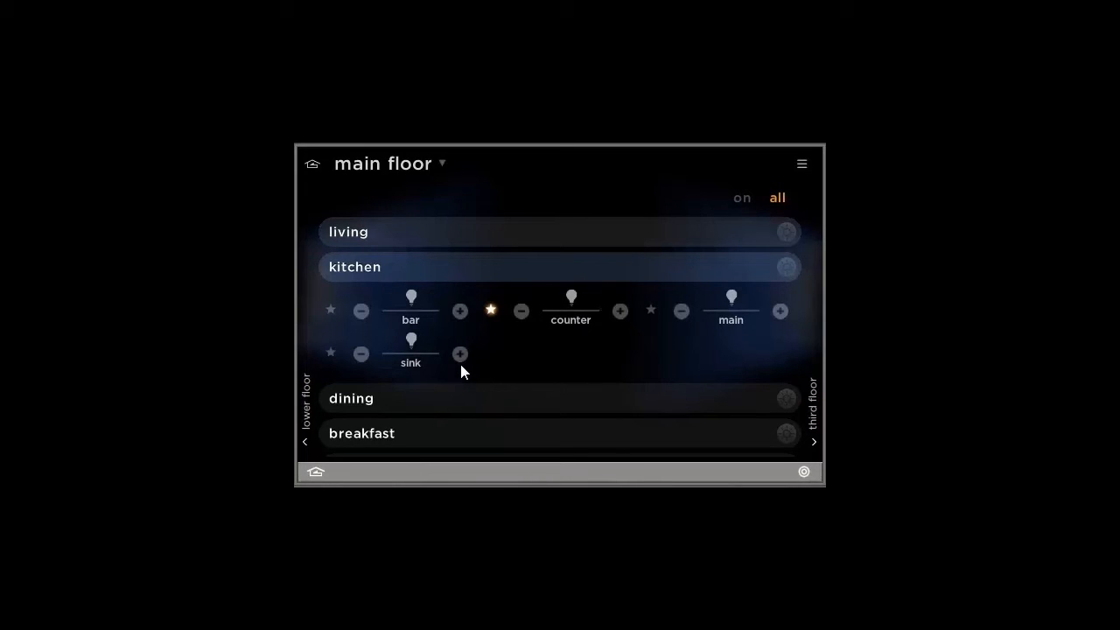
pyautogui.moveTo(521, 357)
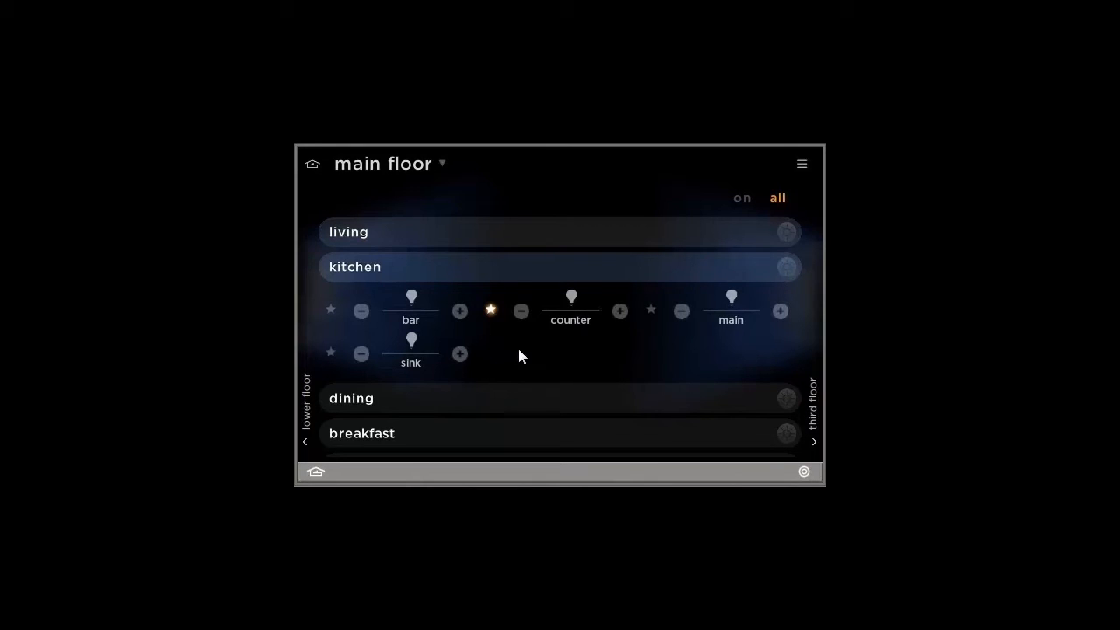
pyautogui.moveTo(493, 326)
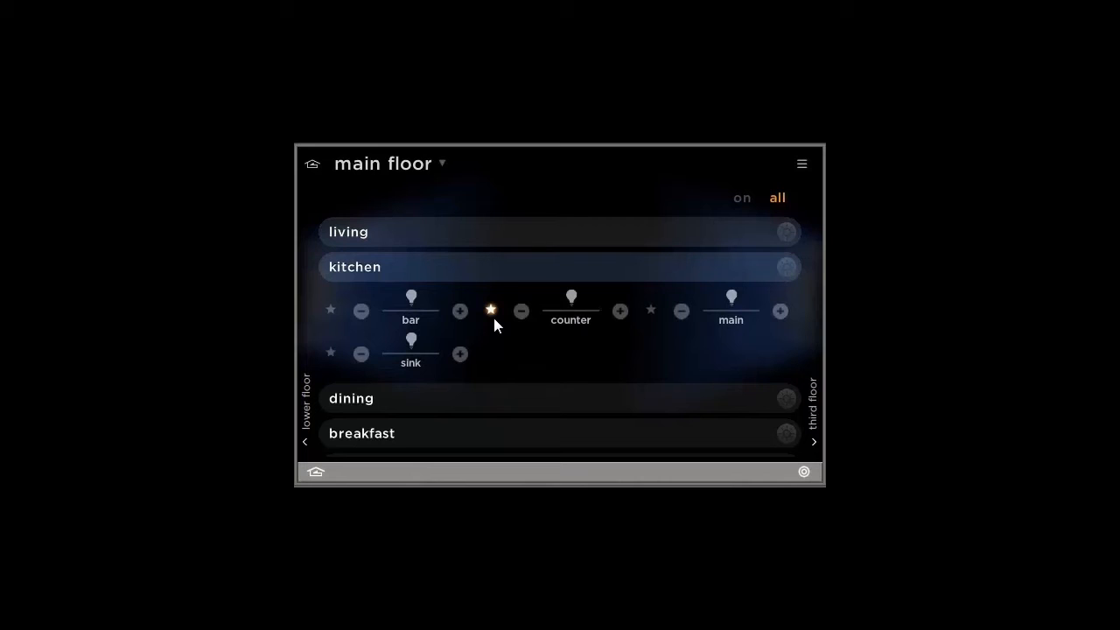
pyautogui.moveTo(649, 319)
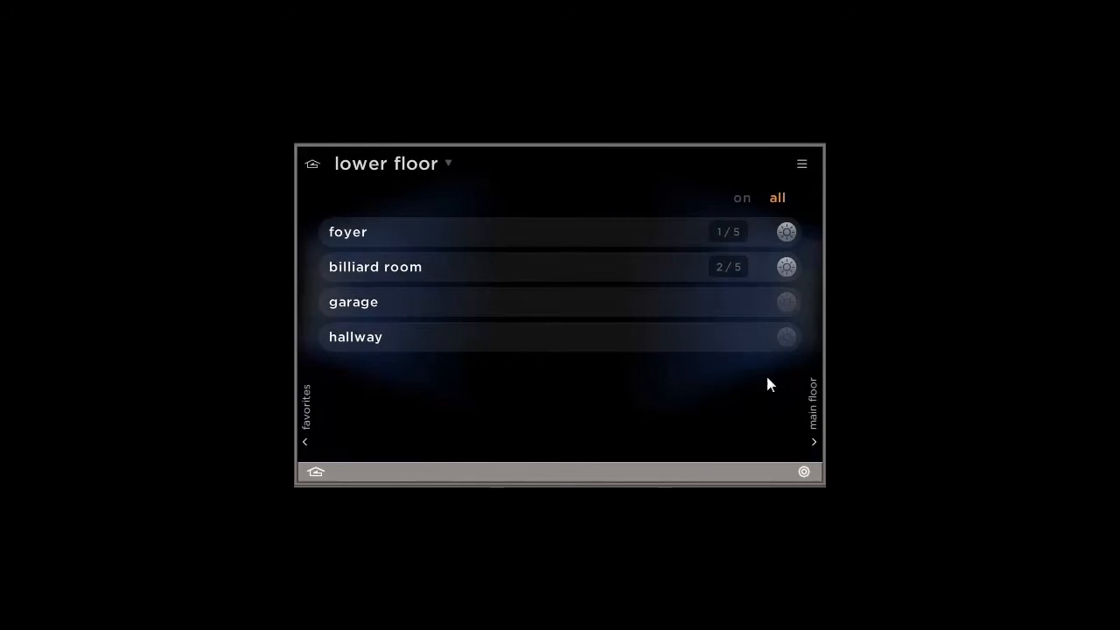
pyautogui.moveTo(669, 301)
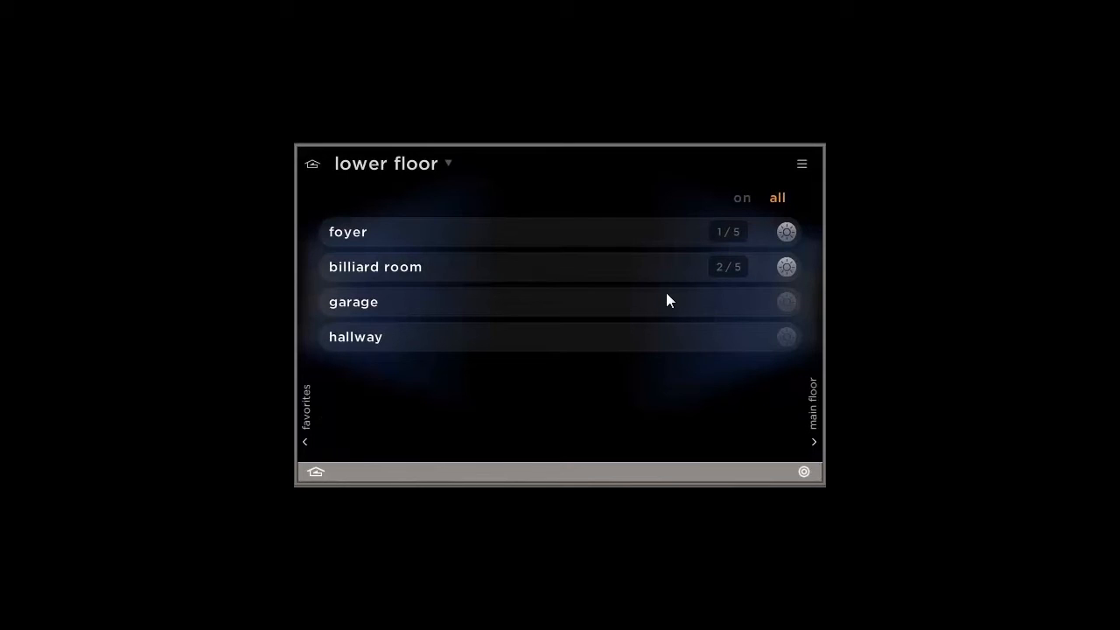
pyautogui.moveTo(714, 280)
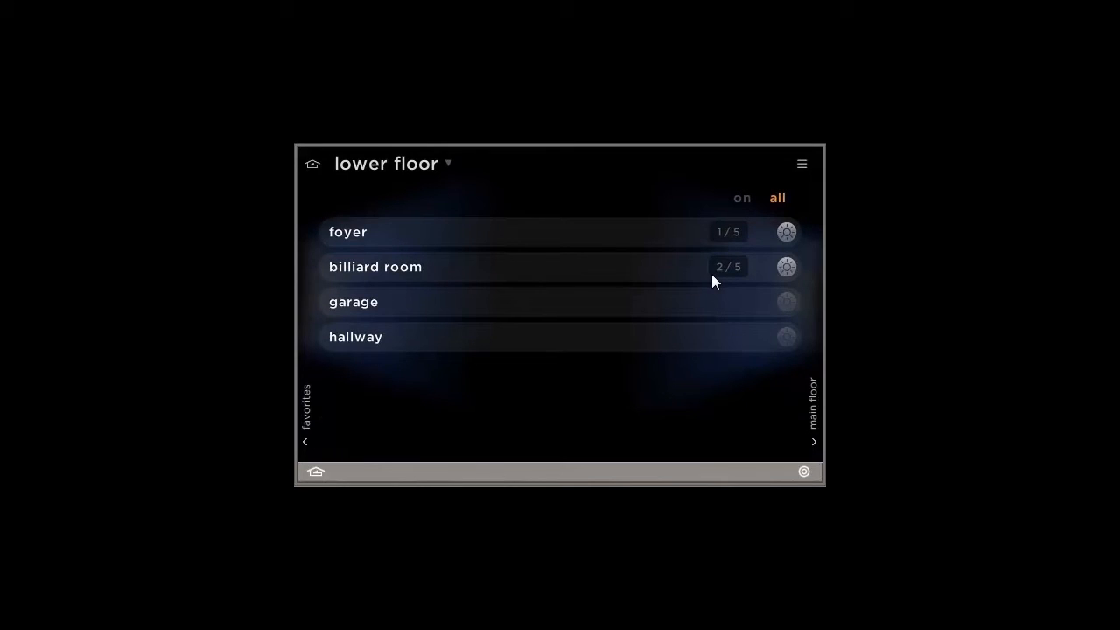
pyautogui.moveTo(560, 273)
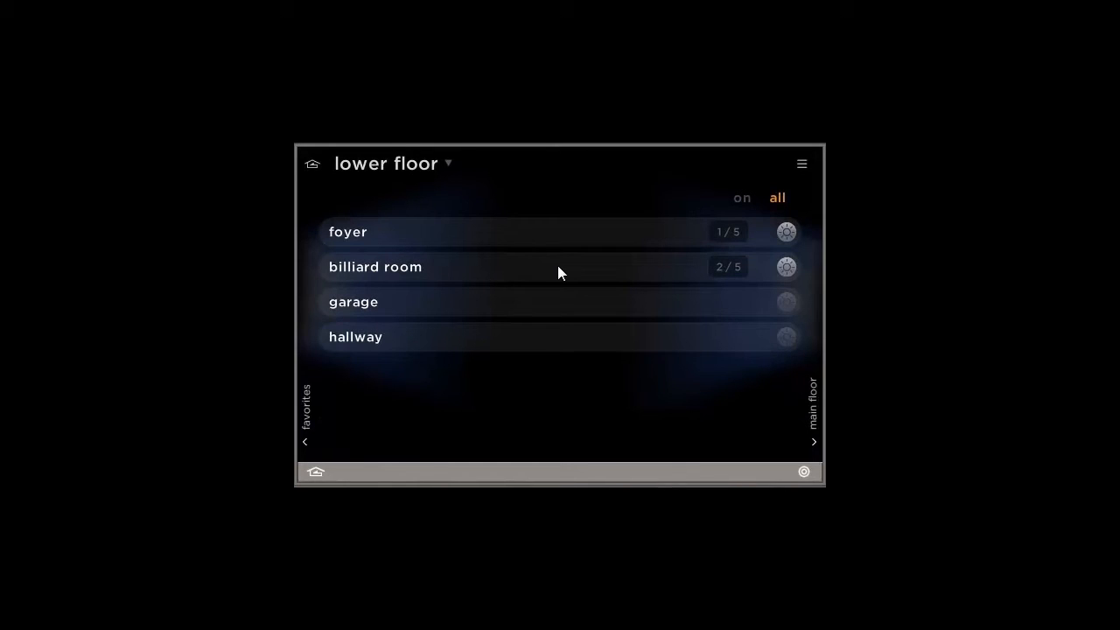
# Expand the billiard room to show accent, fireplace, pool table, recessed and wet bar lights.
pyautogui.click(374, 266)
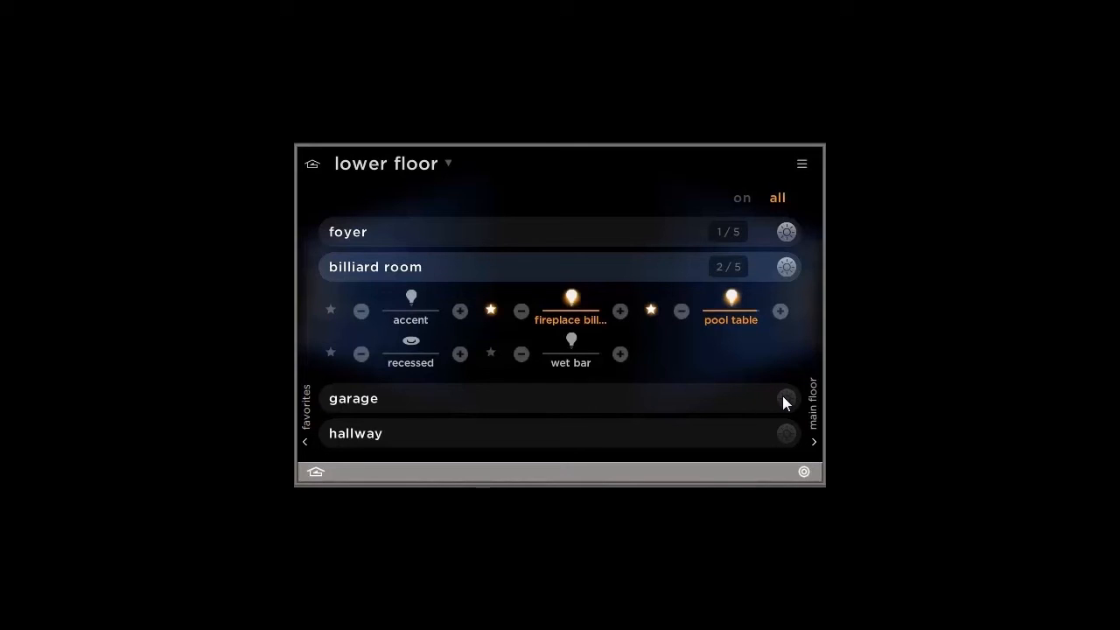
pyautogui.moveTo(786, 406)
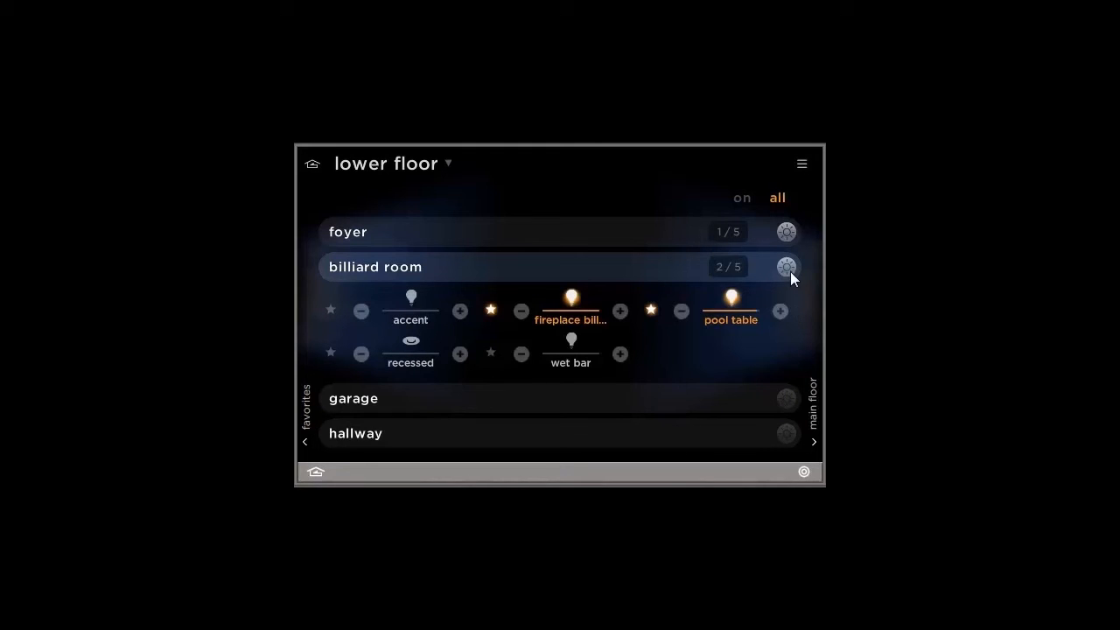
# Toggle the whole billiard room off, then all five lights back on.
pyautogui.click(786, 266)
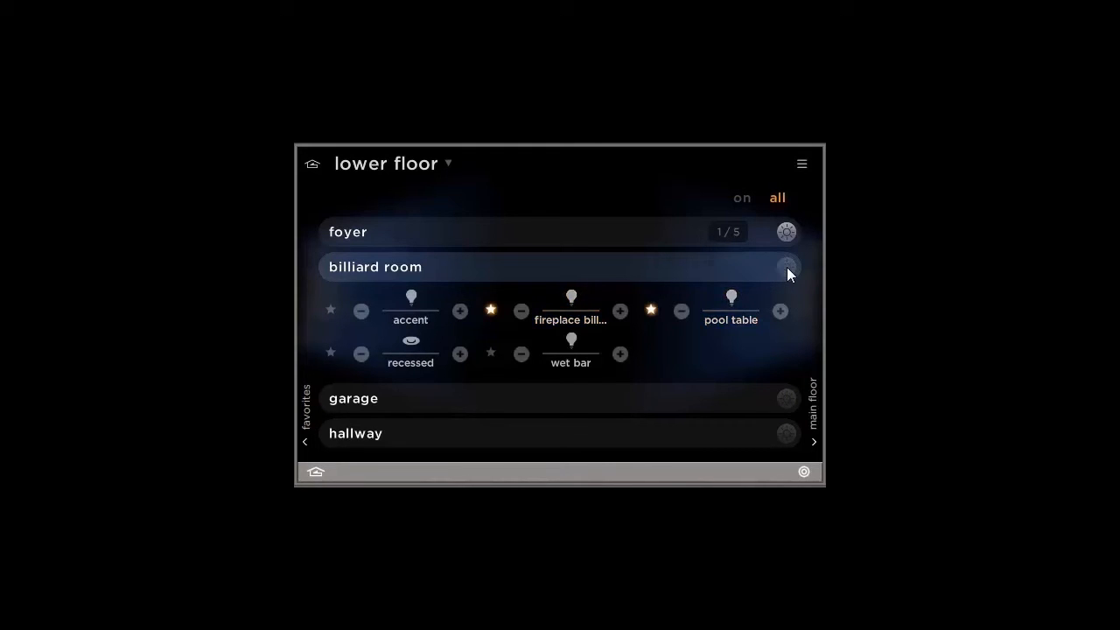
pyautogui.click(785, 266)
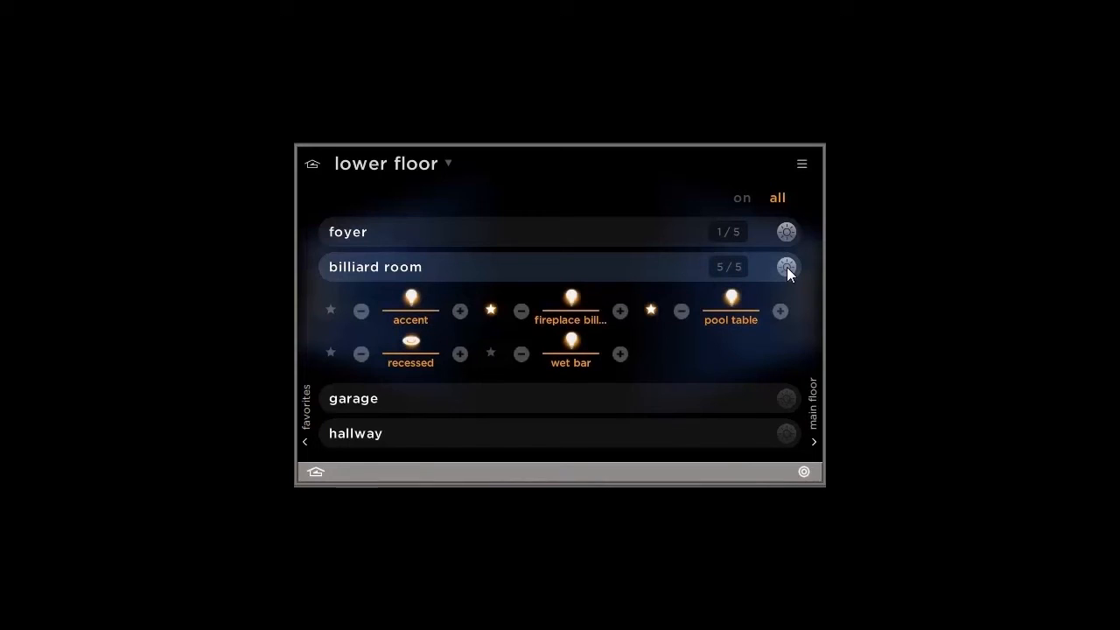
pyautogui.moveTo(760, 273)
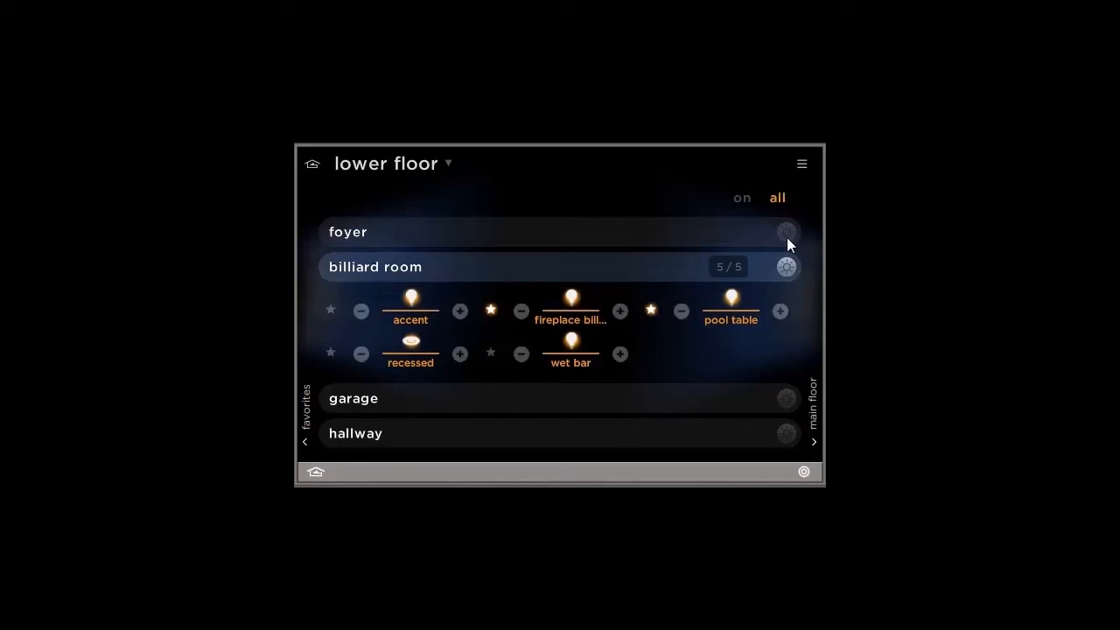
pyautogui.moveTo(779, 213)
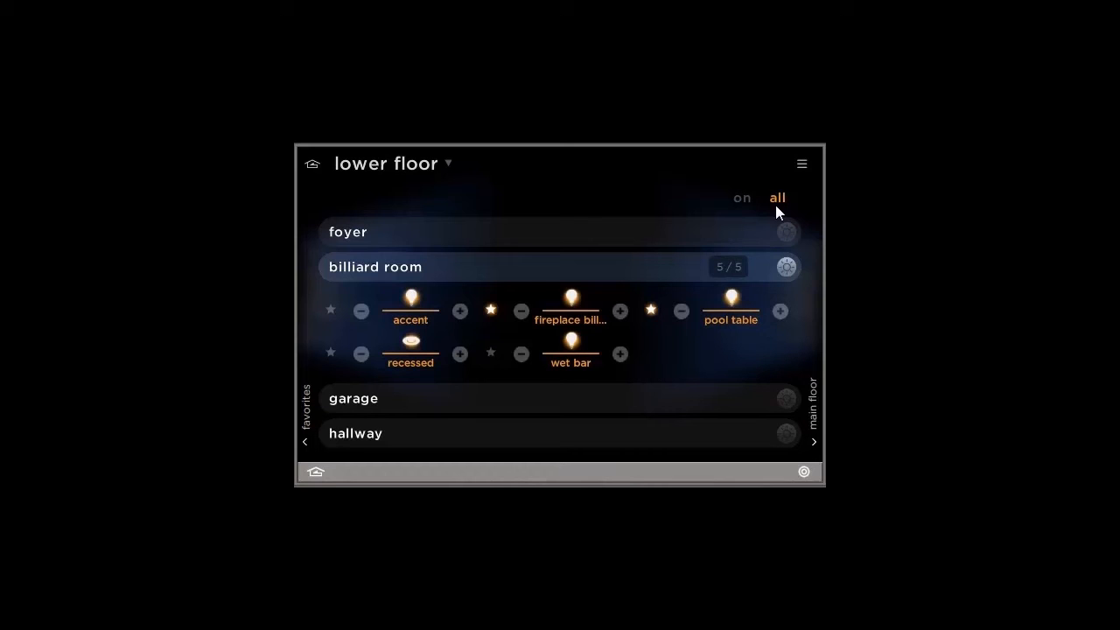
pyautogui.moveTo(746, 209)
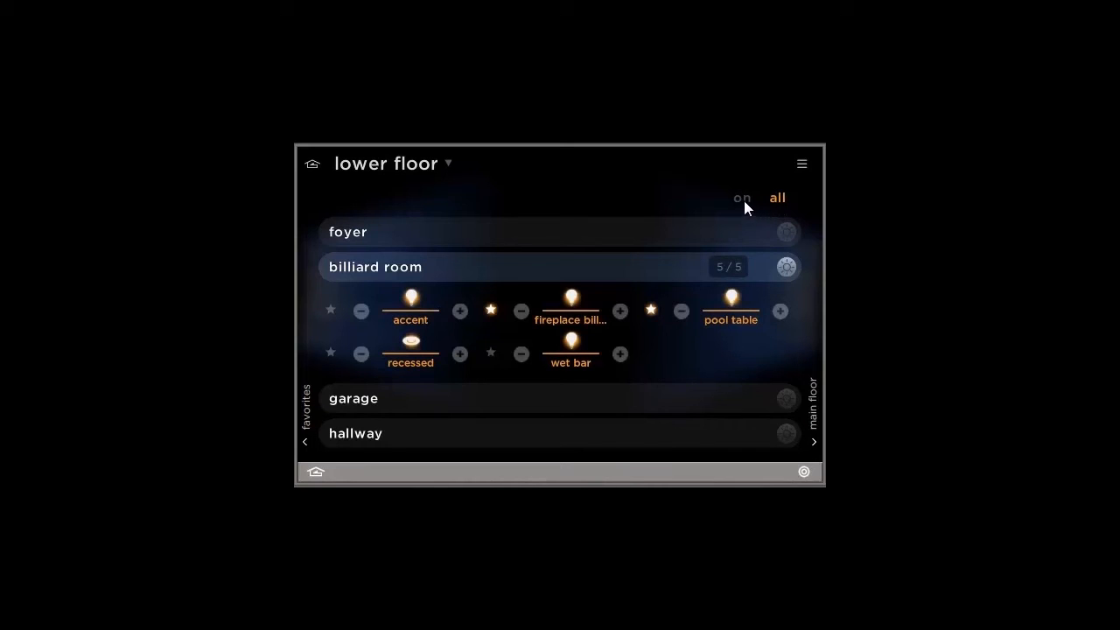
# Filter the lower floor to rooms with lights on, leaving the billiard room.
pyautogui.click(742, 196)
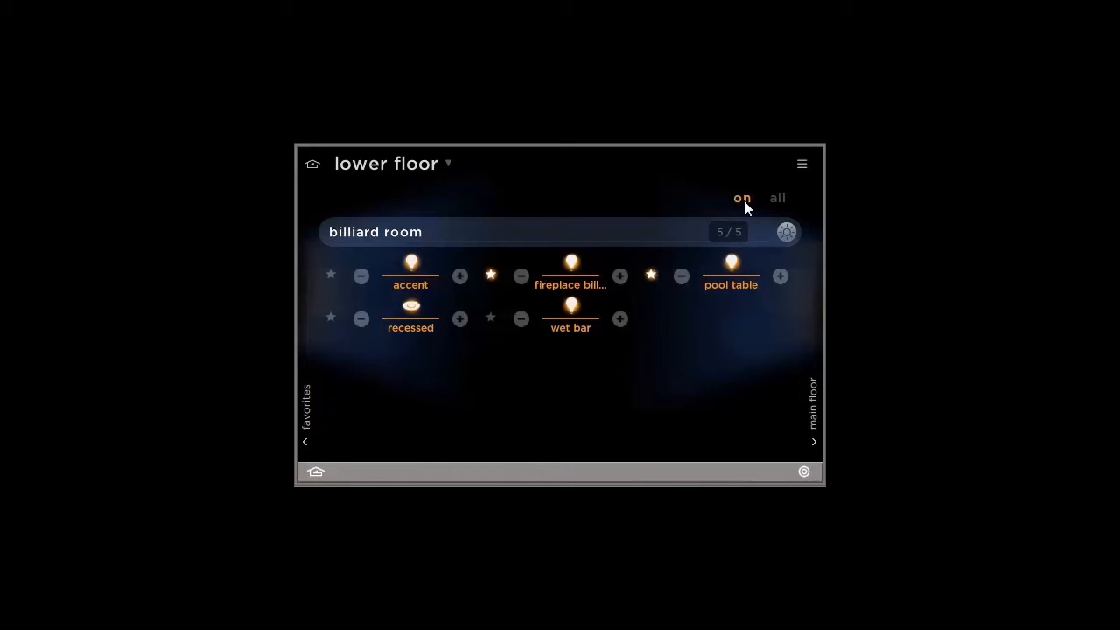
pyautogui.moveTo(744, 244)
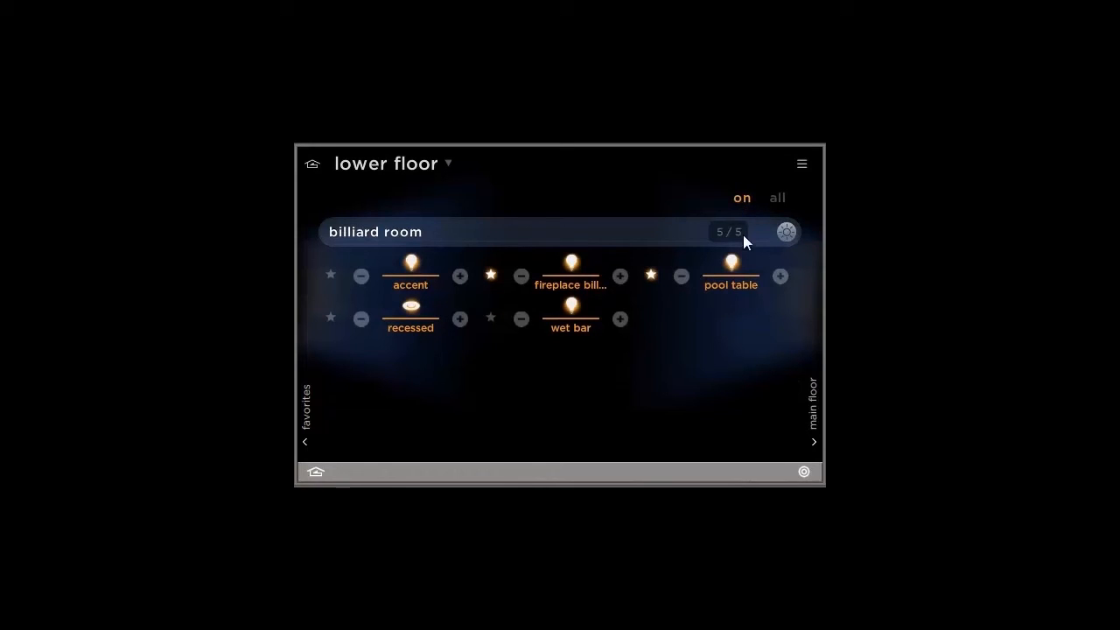
pyautogui.moveTo(814, 406)
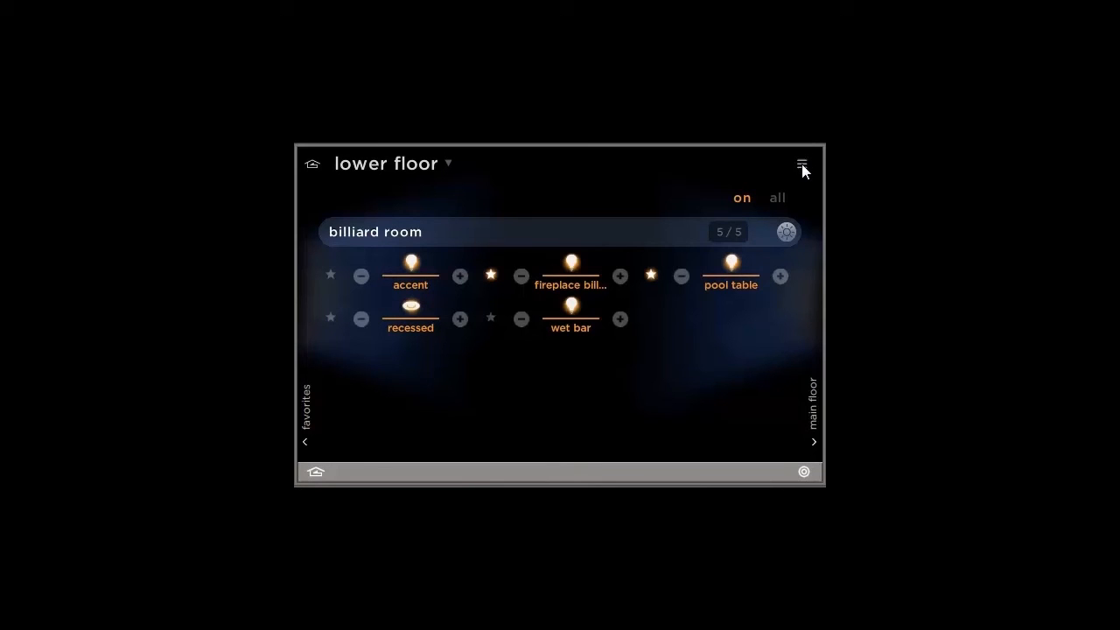
# In Configure Lights areas, exclude the stairways area and the main floor's library room.
pyautogui.click(802, 165)
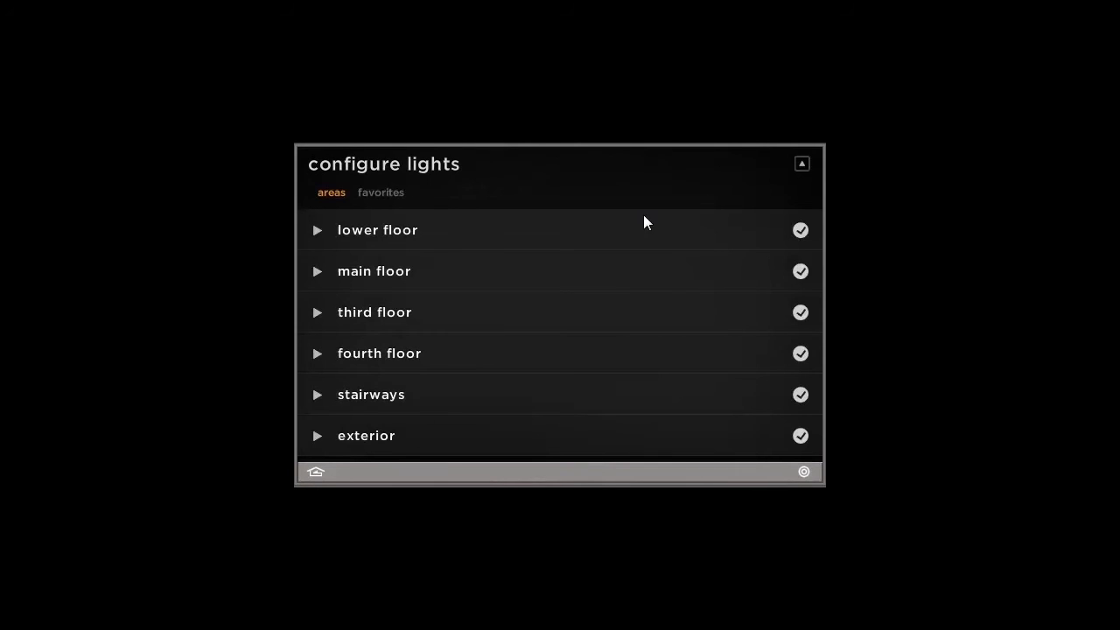
pyautogui.moveTo(342, 213)
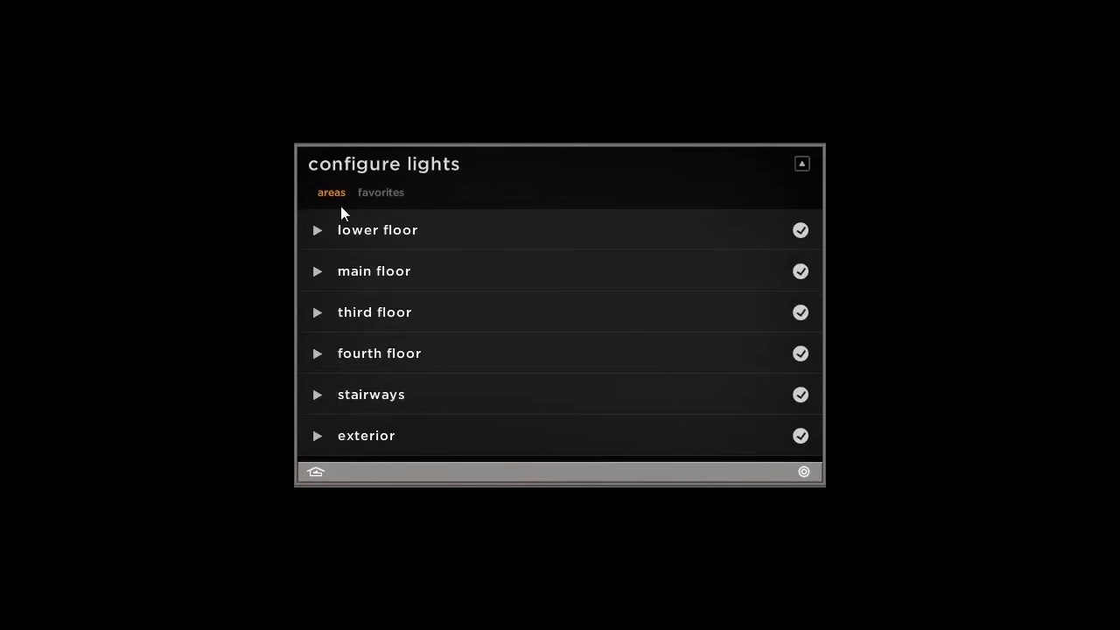
pyautogui.moveTo(353, 259)
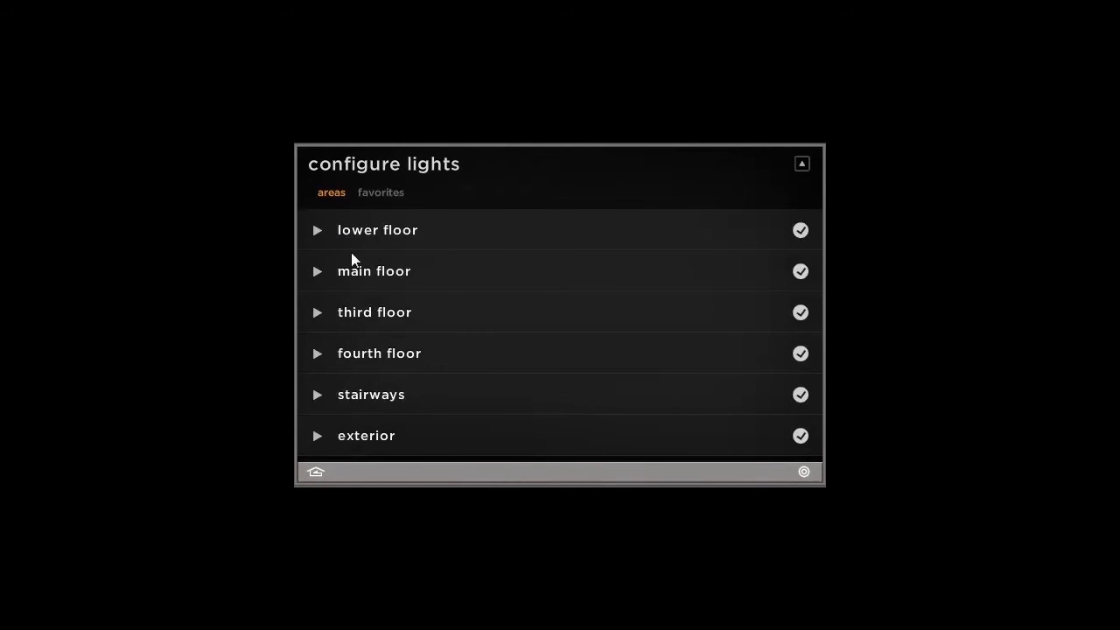
pyautogui.moveTo(375, 312)
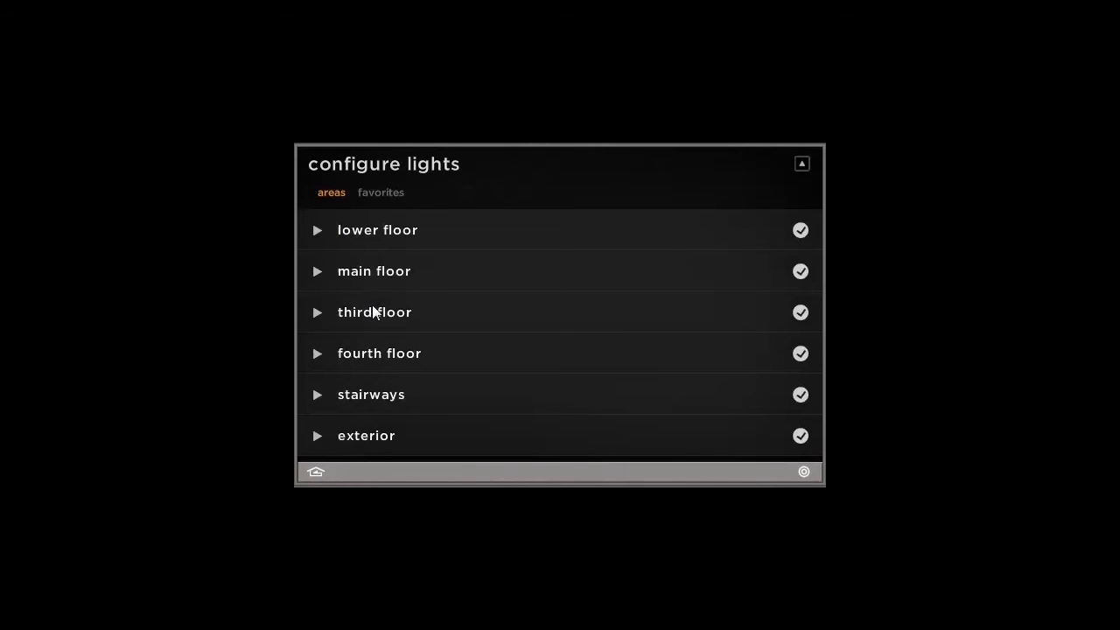
pyautogui.moveTo(469, 386)
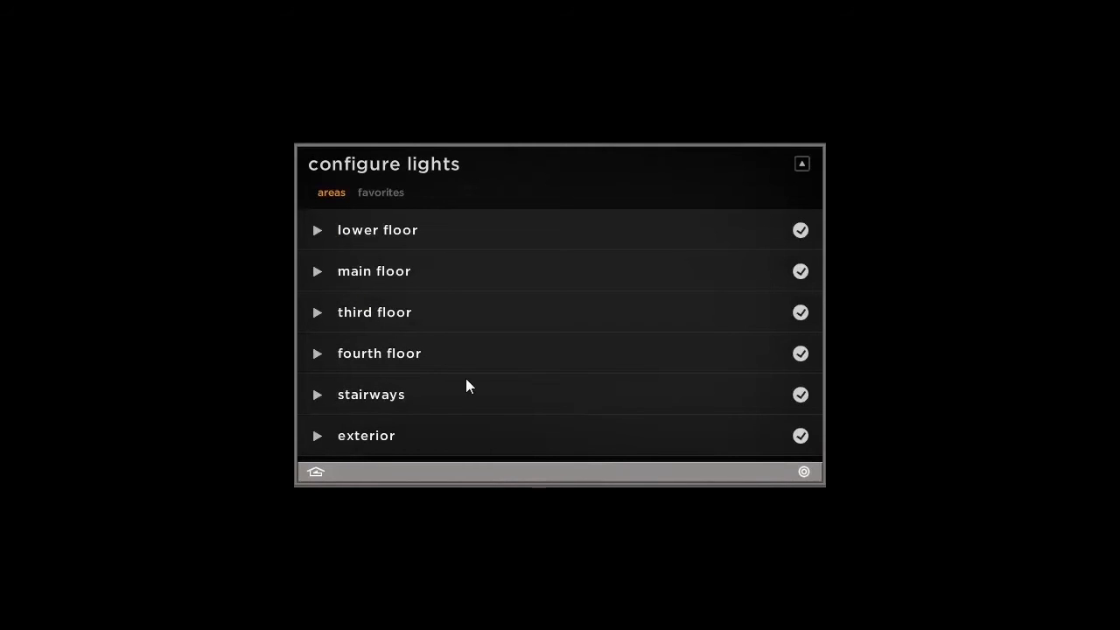
pyautogui.moveTo(529, 399)
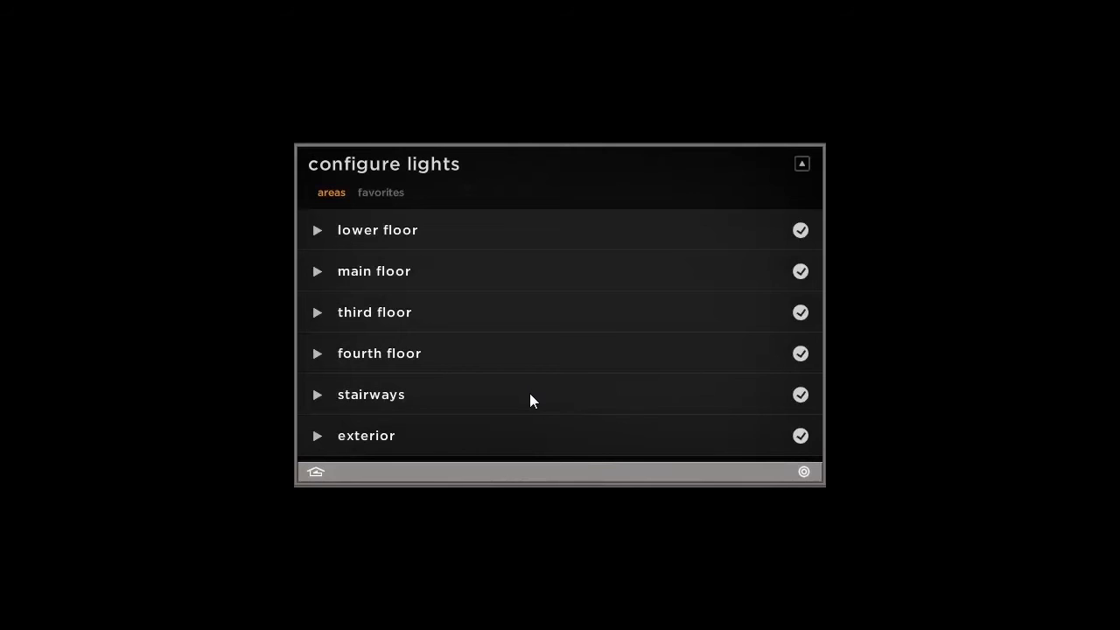
pyautogui.moveTo(784, 409)
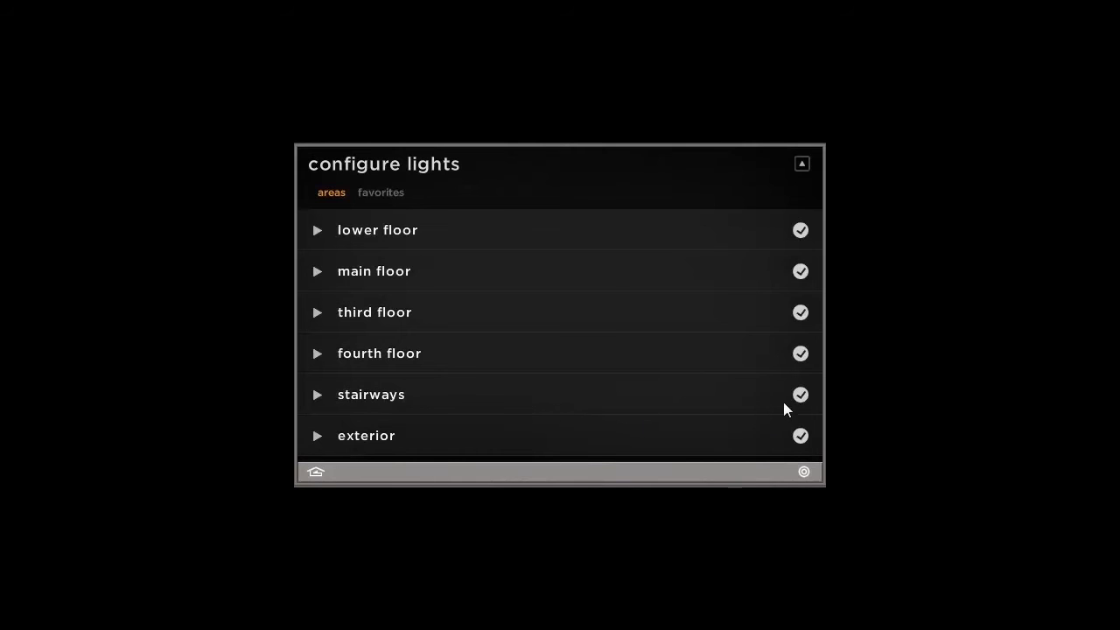
pyautogui.click(800, 394)
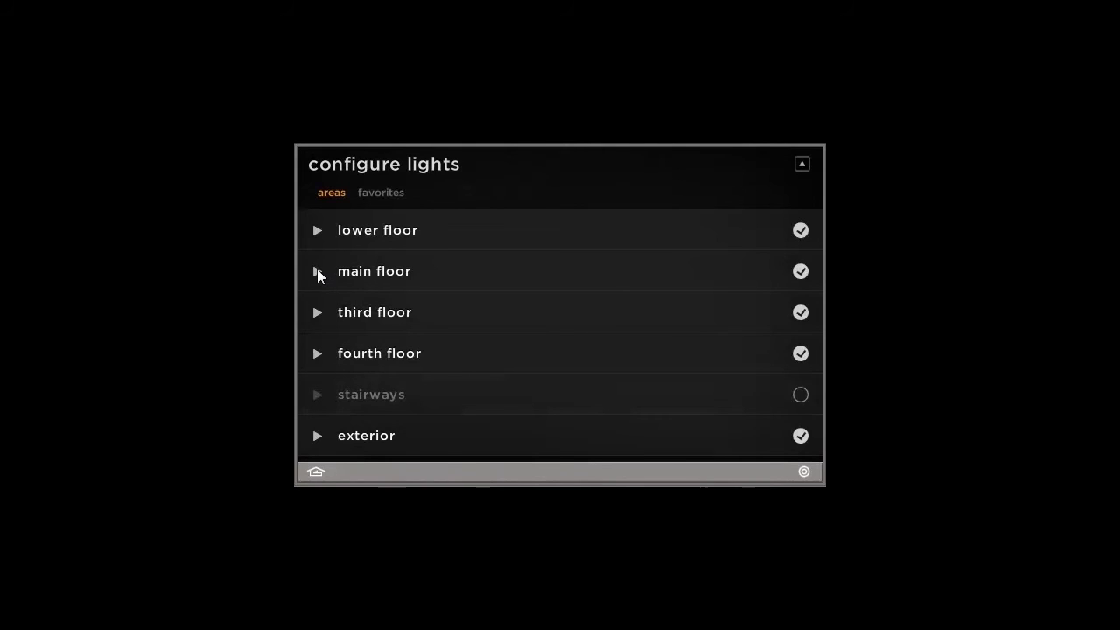
pyautogui.click(317, 271)
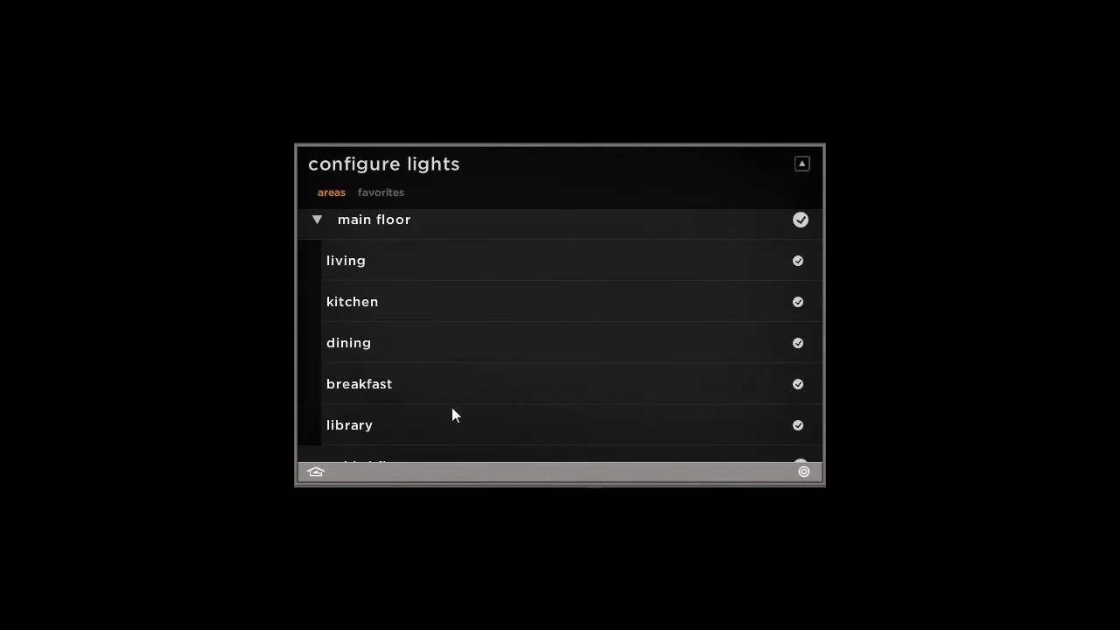
pyautogui.click(798, 425)
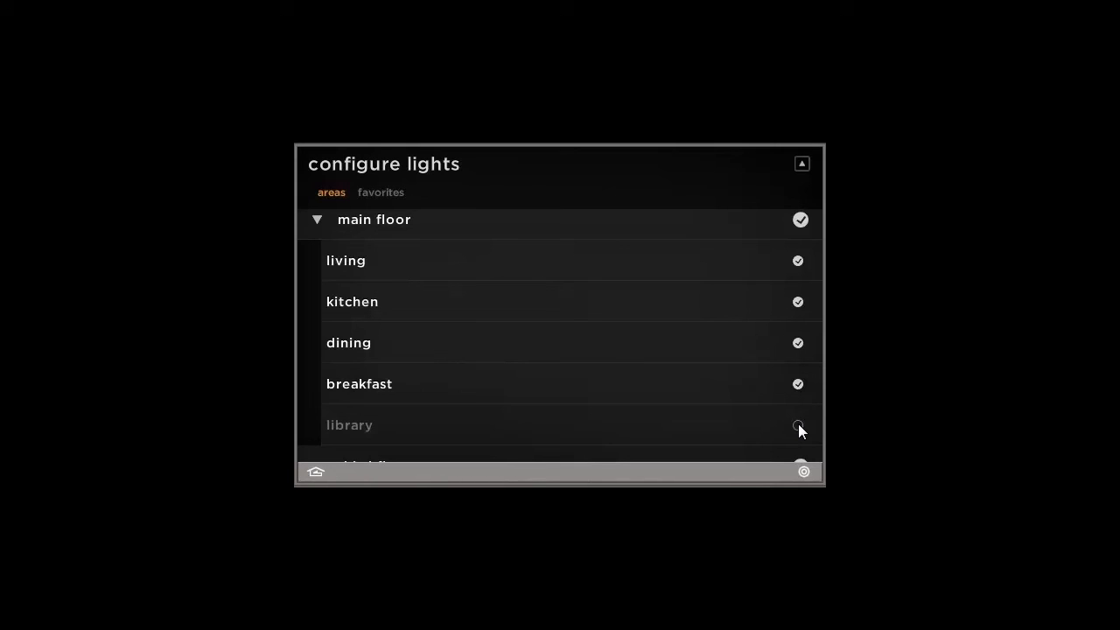
pyautogui.click(798, 425)
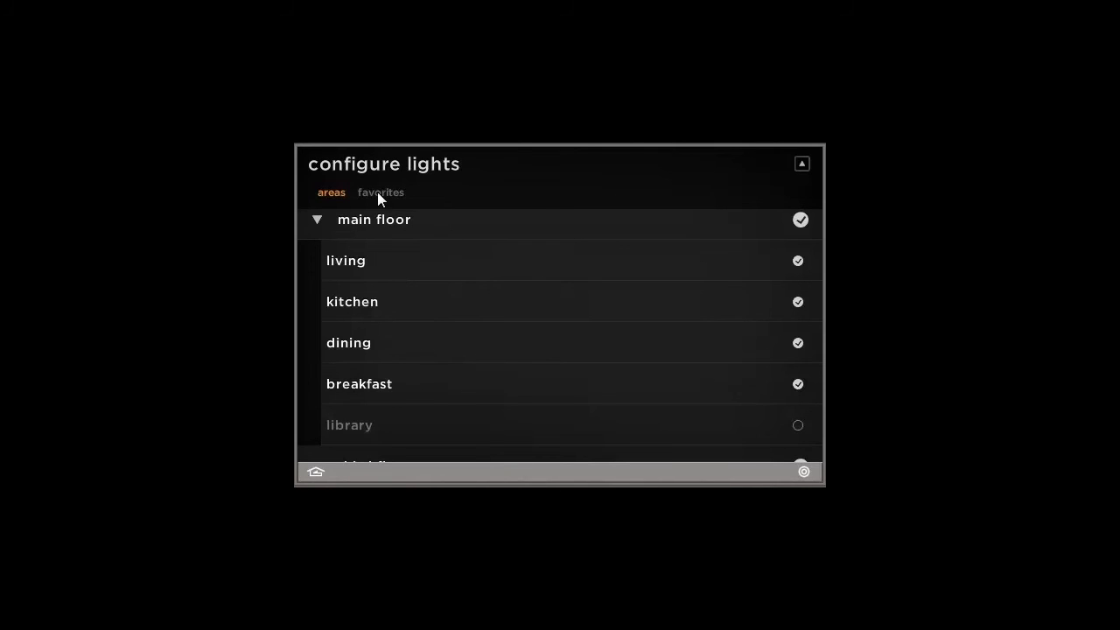
# Reorder favorites with cabinet fourth ahead of garage lights and pool table, then finish configuring.
pyautogui.click(380, 193)
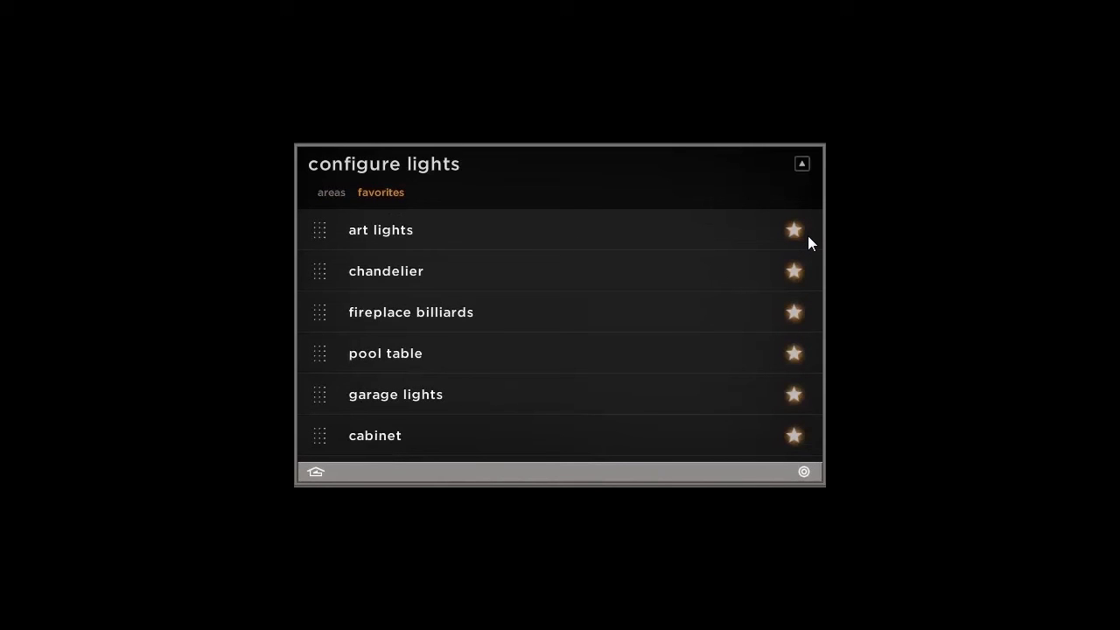
pyautogui.moveTo(809, 270)
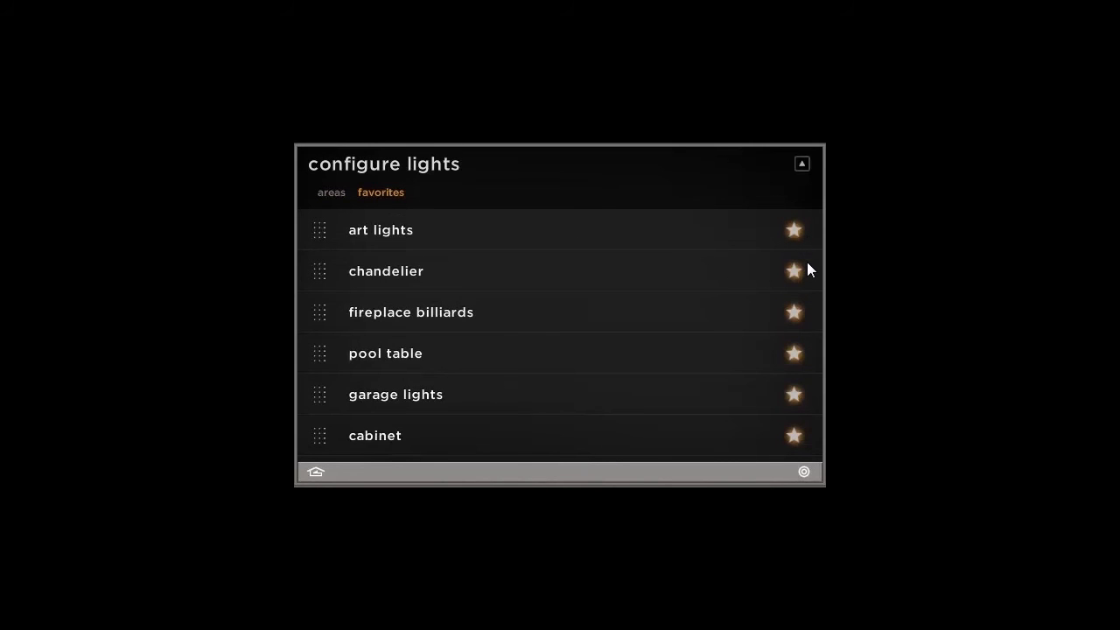
pyautogui.moveTo(331, 367)
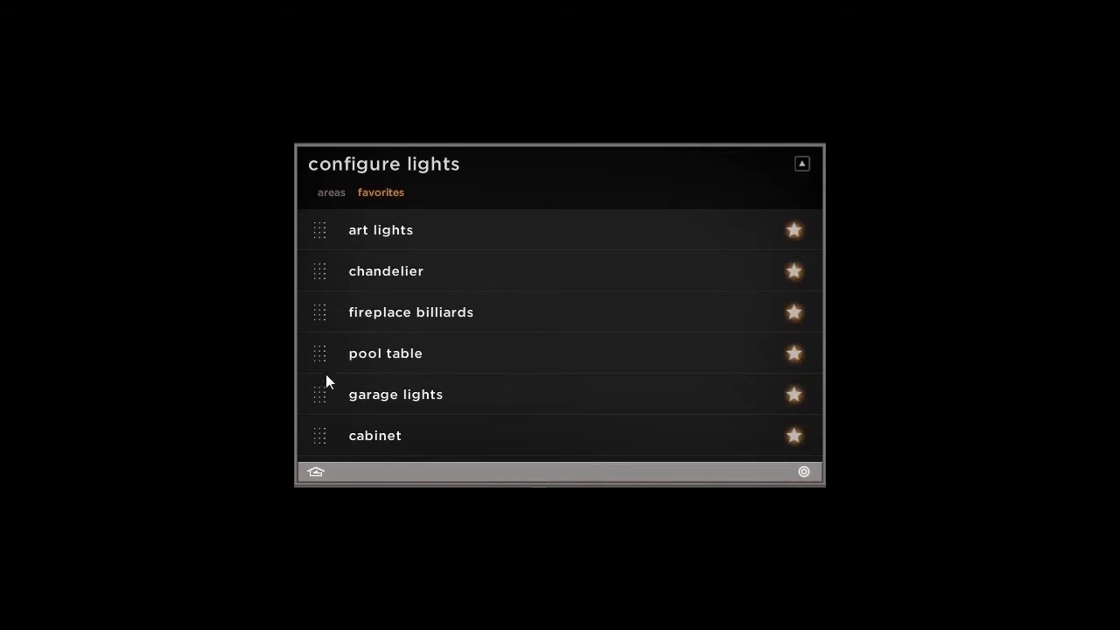
pyautogui.moveTo(318, 404)
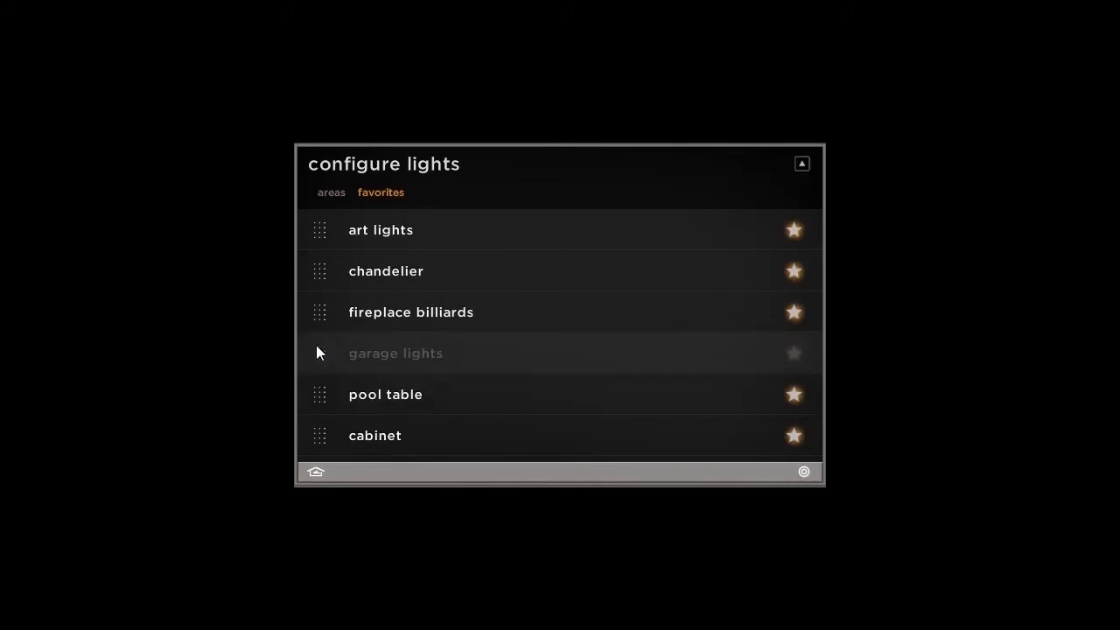
pyautogui.click(794, 353)
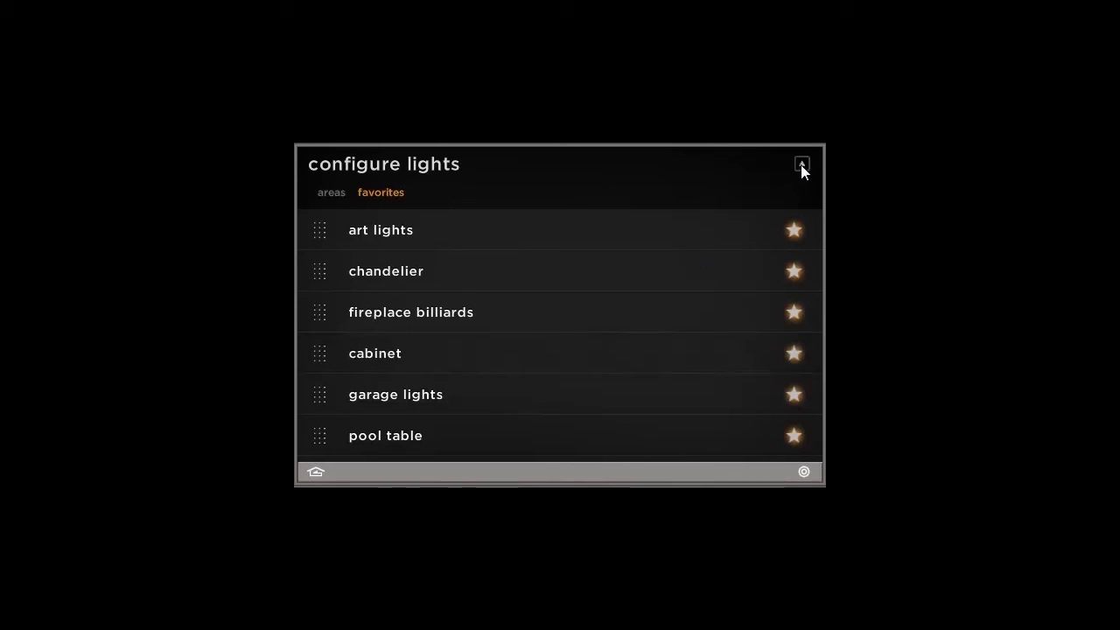
pyautogui.click(802, 164)
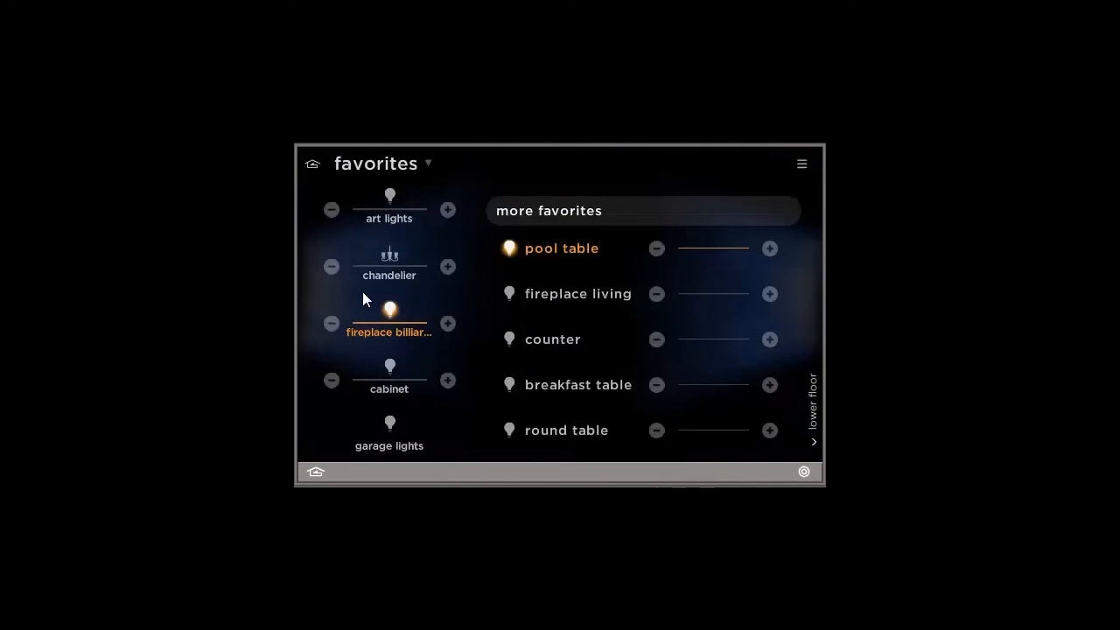
pyautogui.moveTo(399, 392)
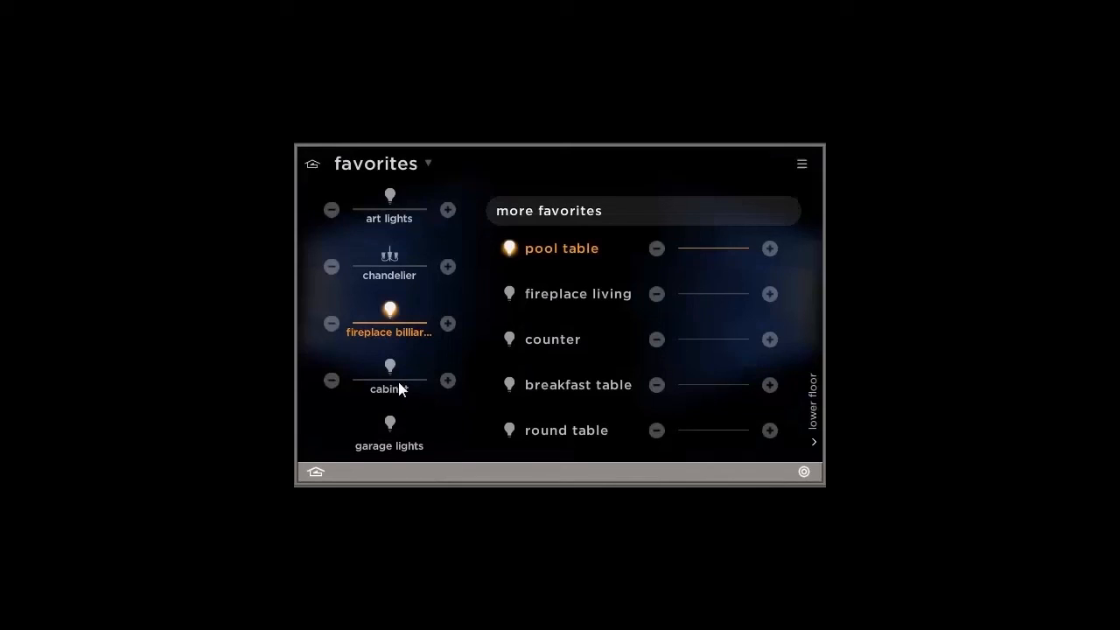
pyautogui.moveTo(791, 182)
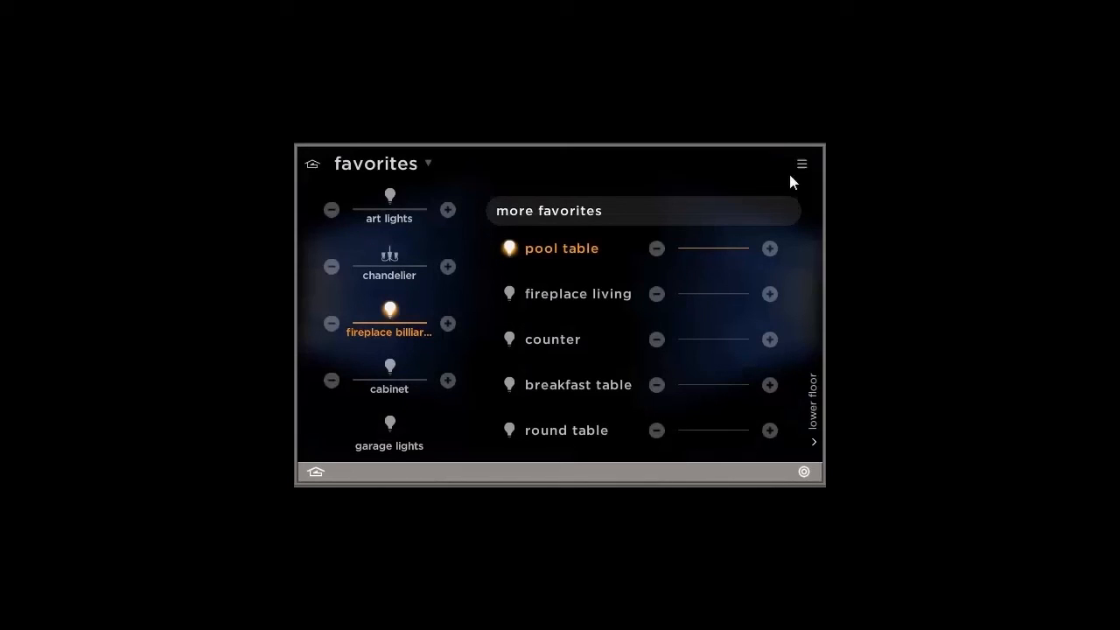
pyautogui.moveTo(318, 166)
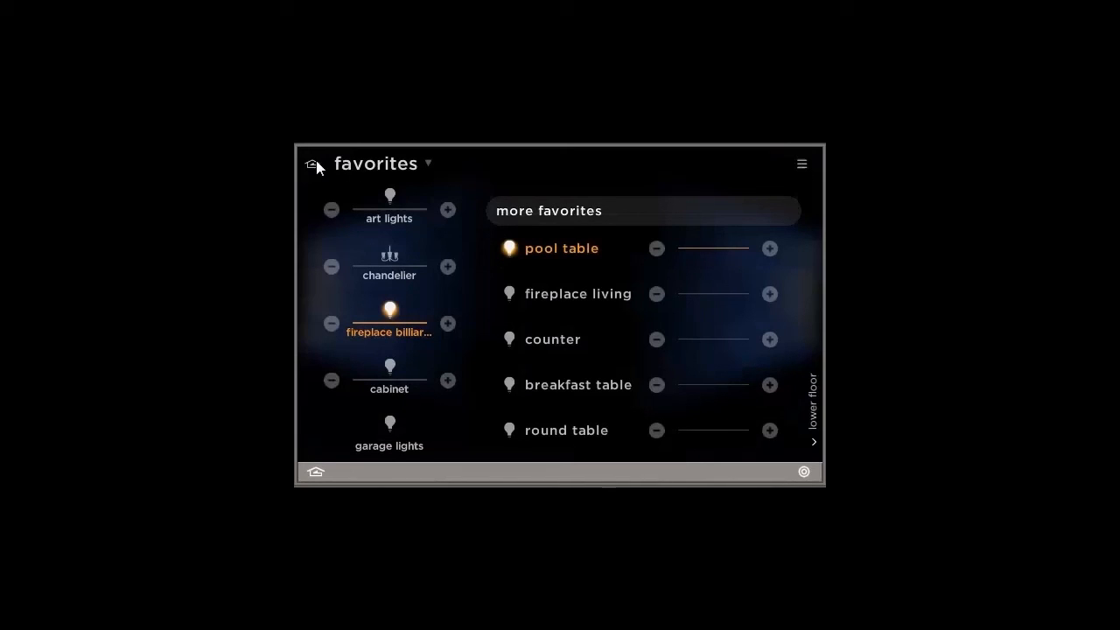
pyautogui.moveTo(352, 179)
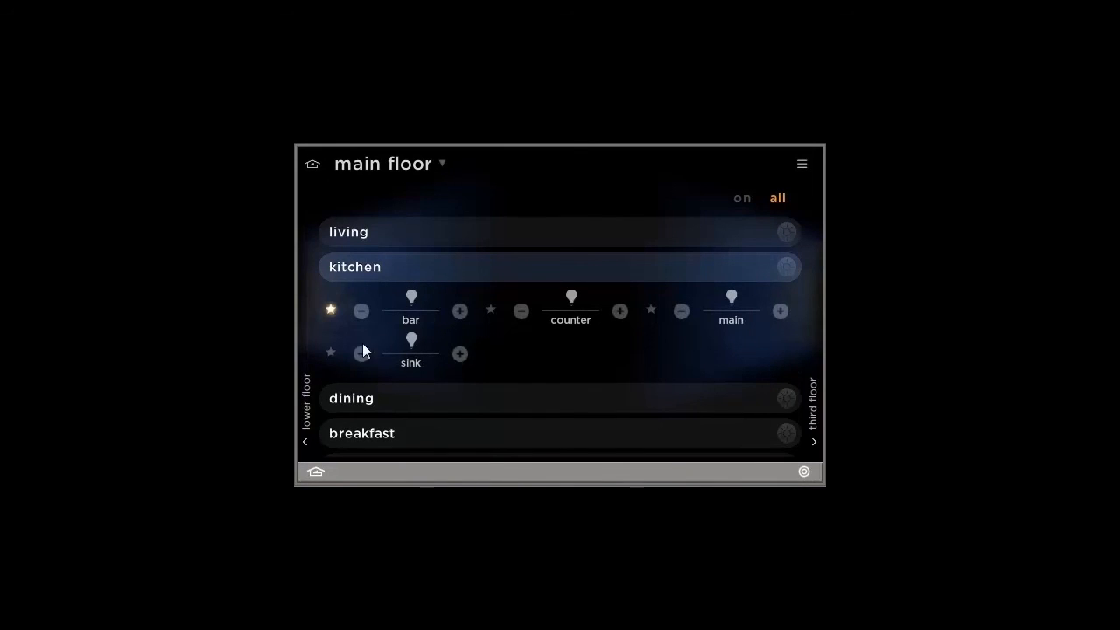
# Mark the kitchen's sink light as a favorite on the main floor.
pyautogui.click(802, 165)
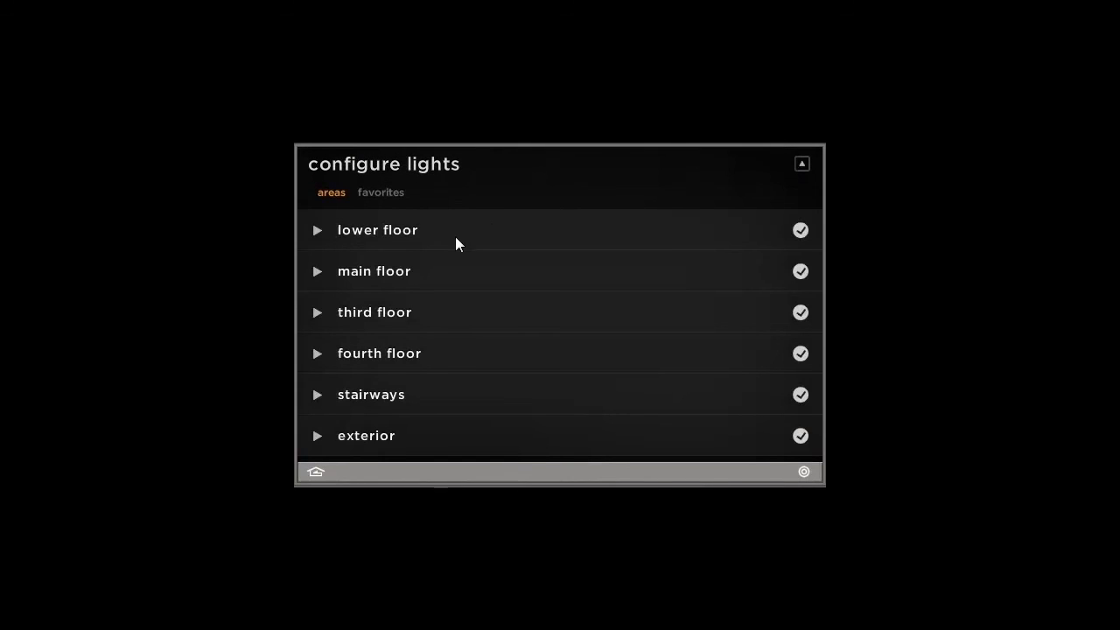
# Reorder favorites to round table, breakfast table, bar, sink and save the configuration.
pyautogui.click(381, 190)
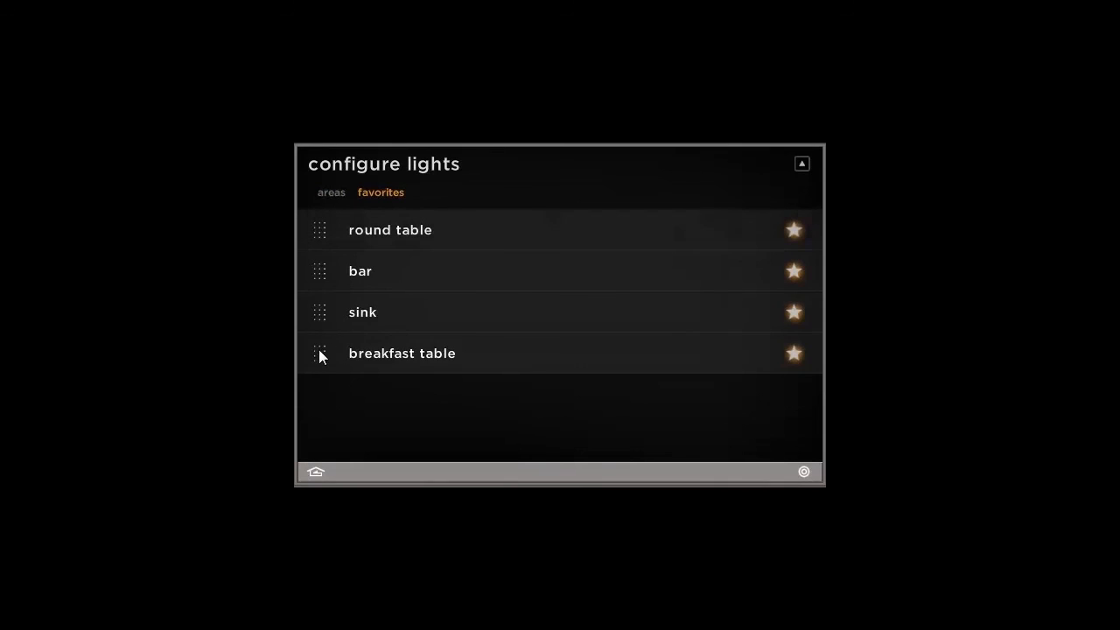
pyautogui.moveTo(318, 353); pyautogui.dragTo(347, 270)
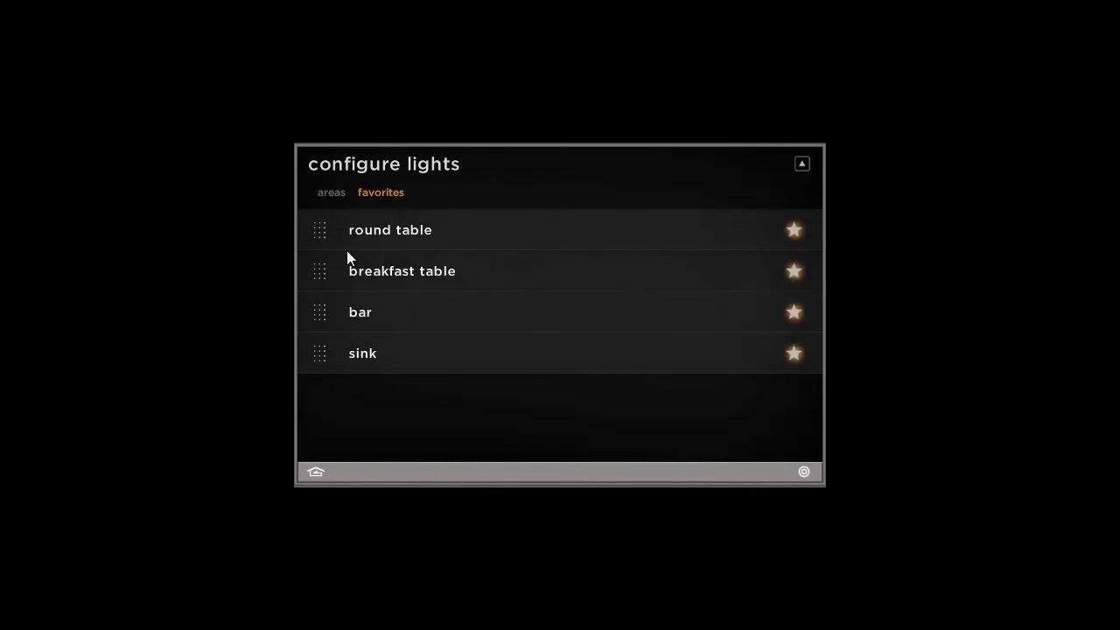
pyautogui.click(802, 165)
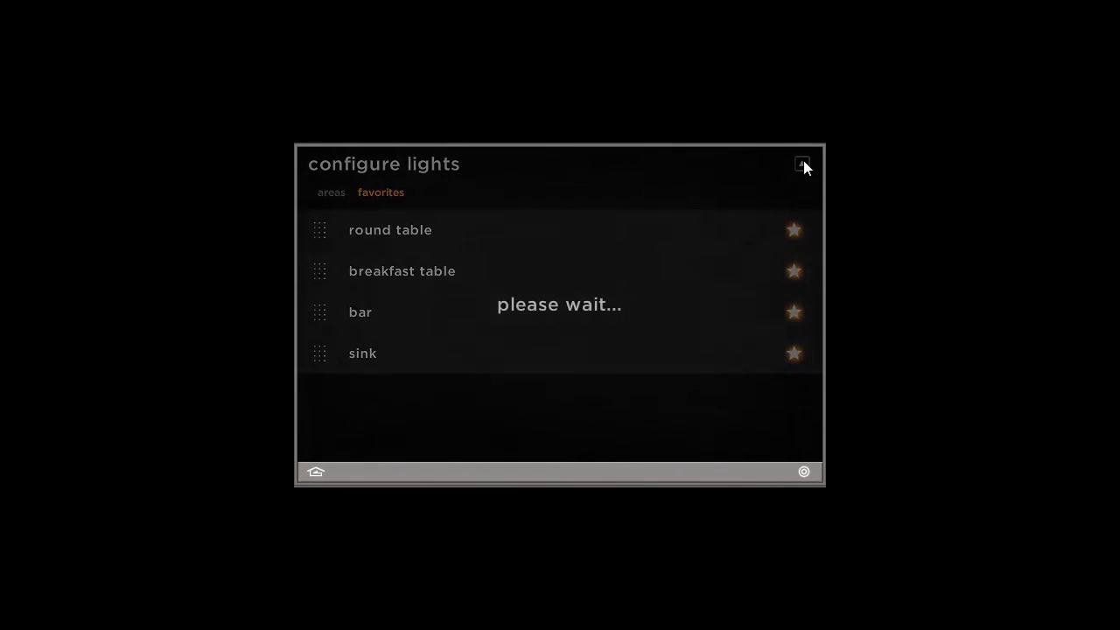